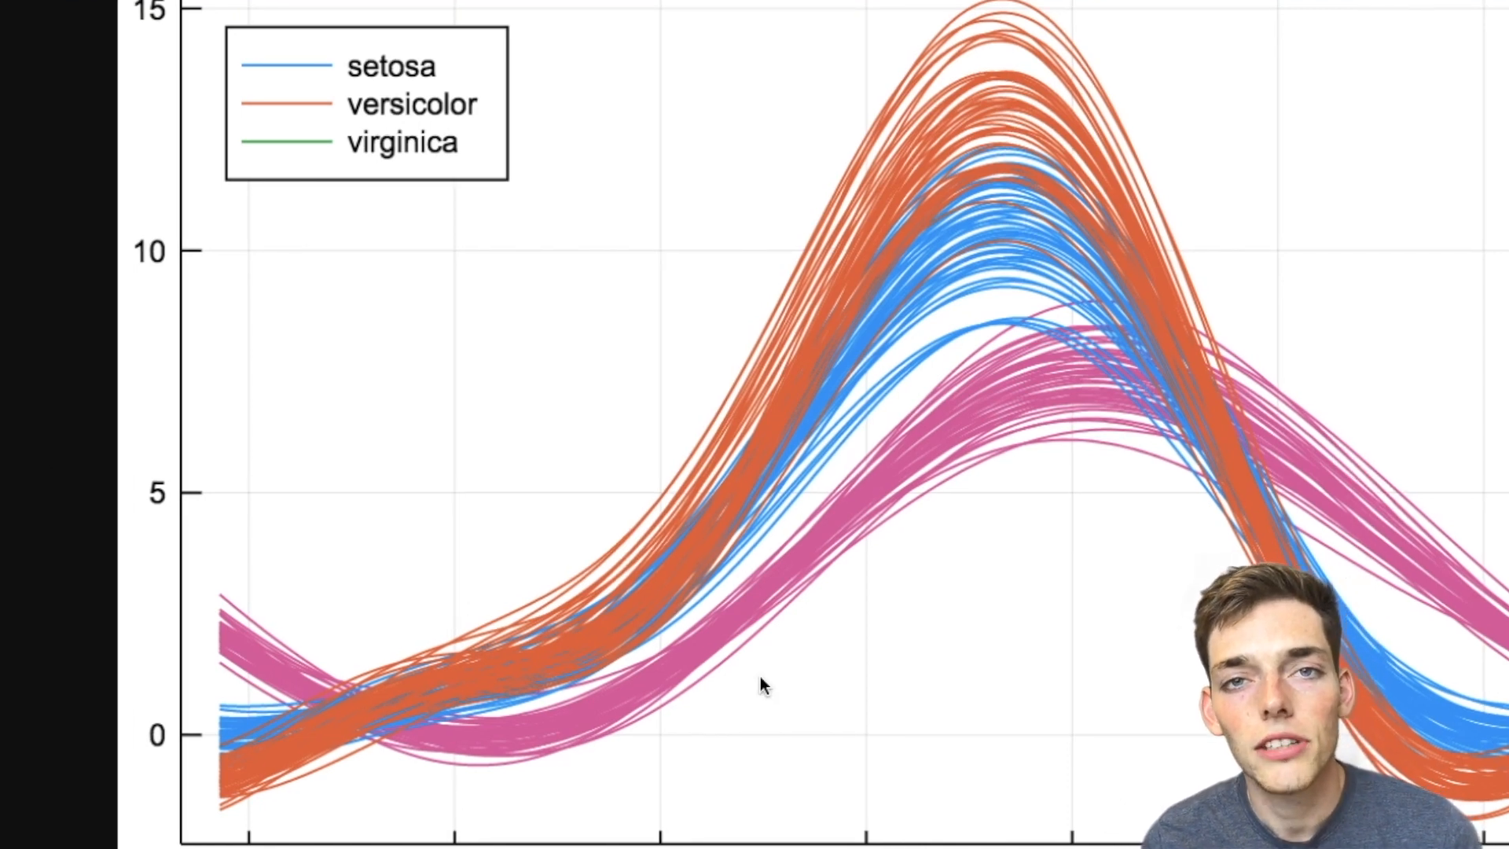
mouse_move(719, 656)
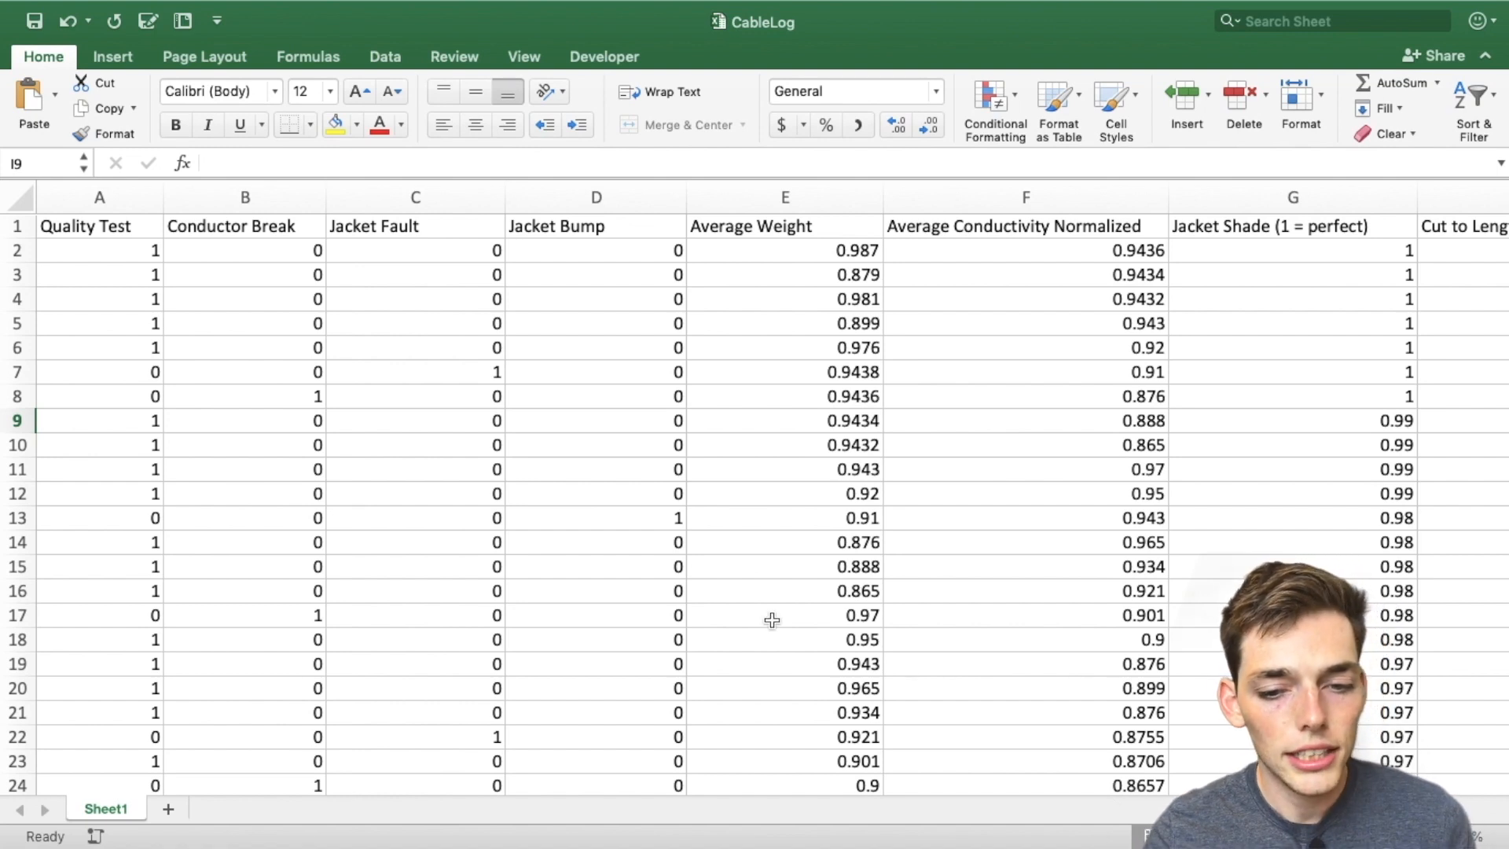
Inspect the Quality Test and Conductor Break column headings and values in the spreadsheet.
left_click(99, 226)
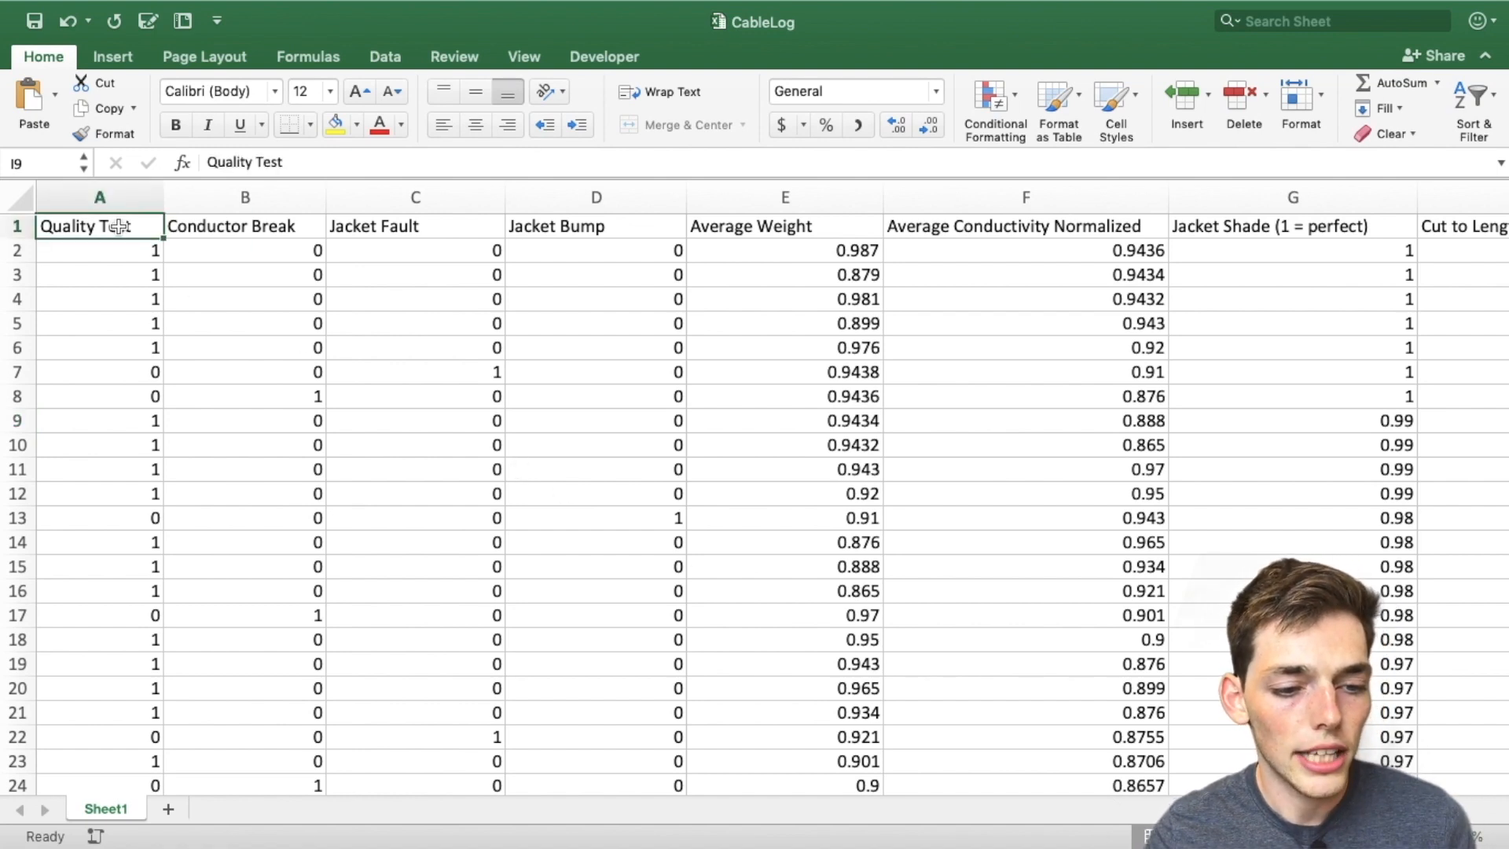
left_click_drag(99, 226, 243, 517)
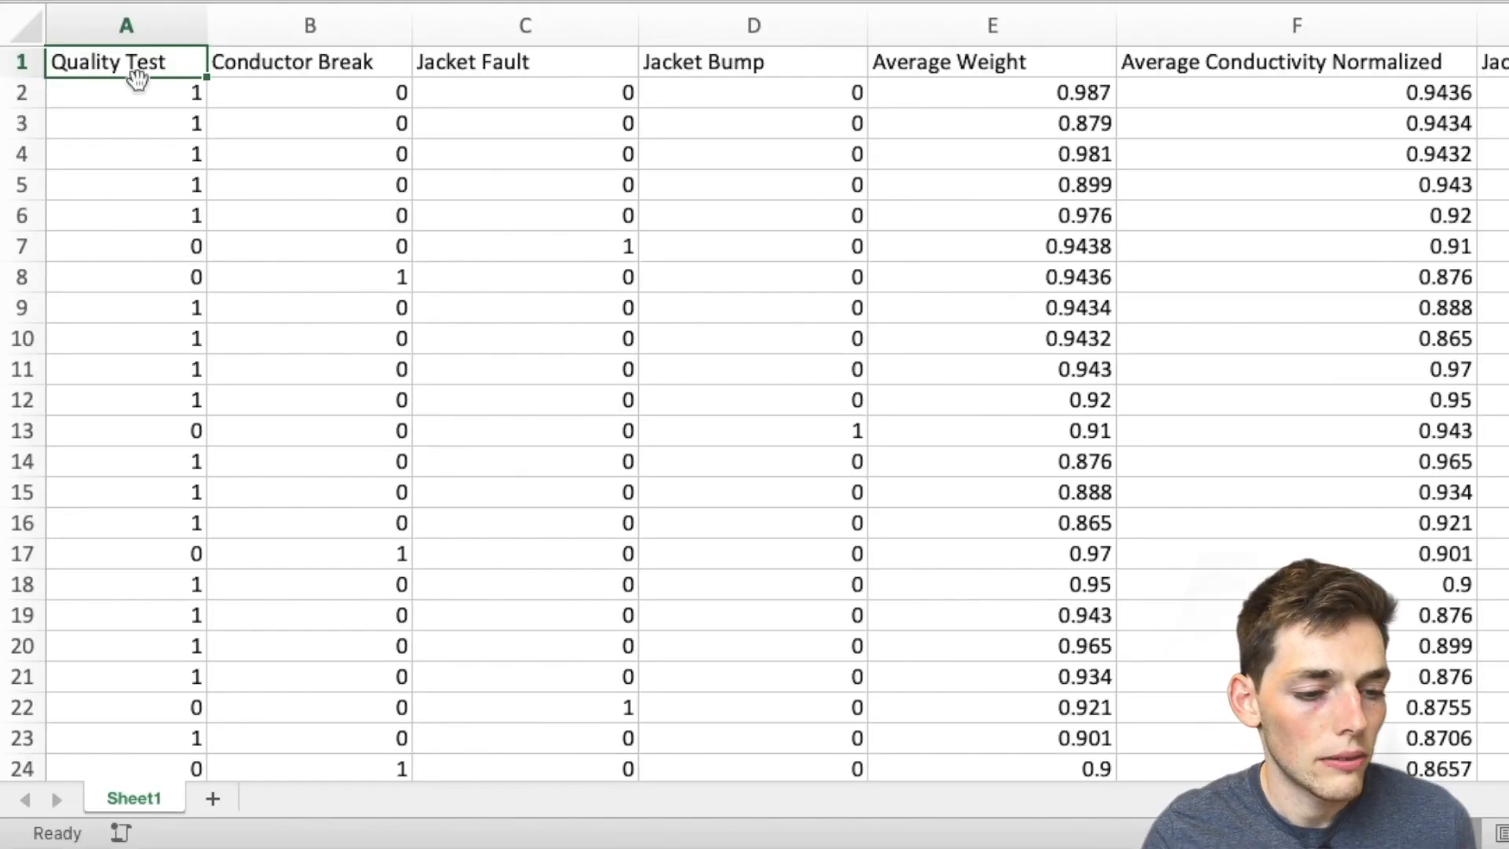
left_click(126, 93)
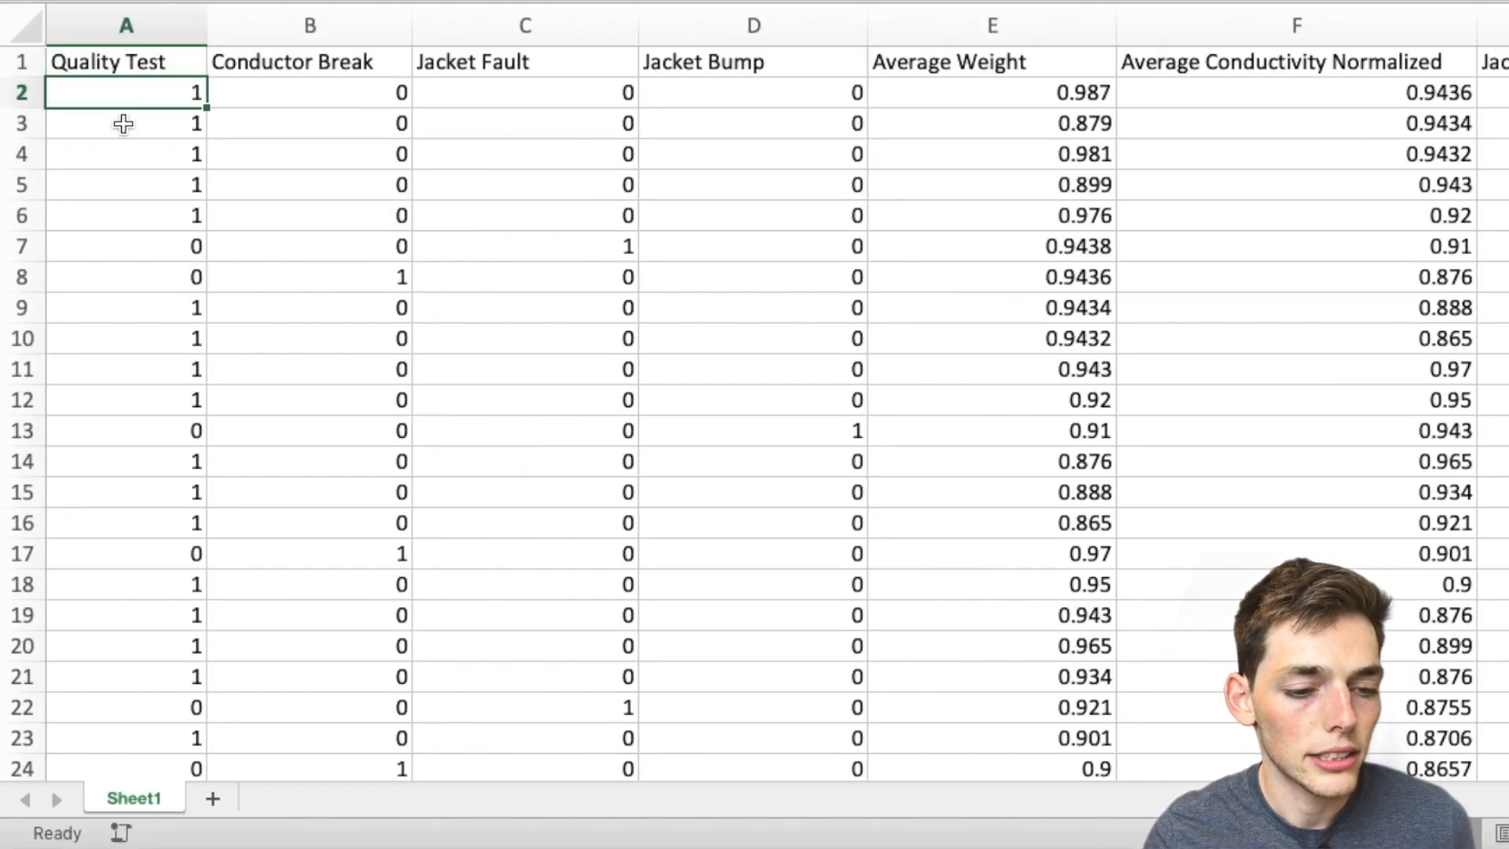
left_click(121, 246)
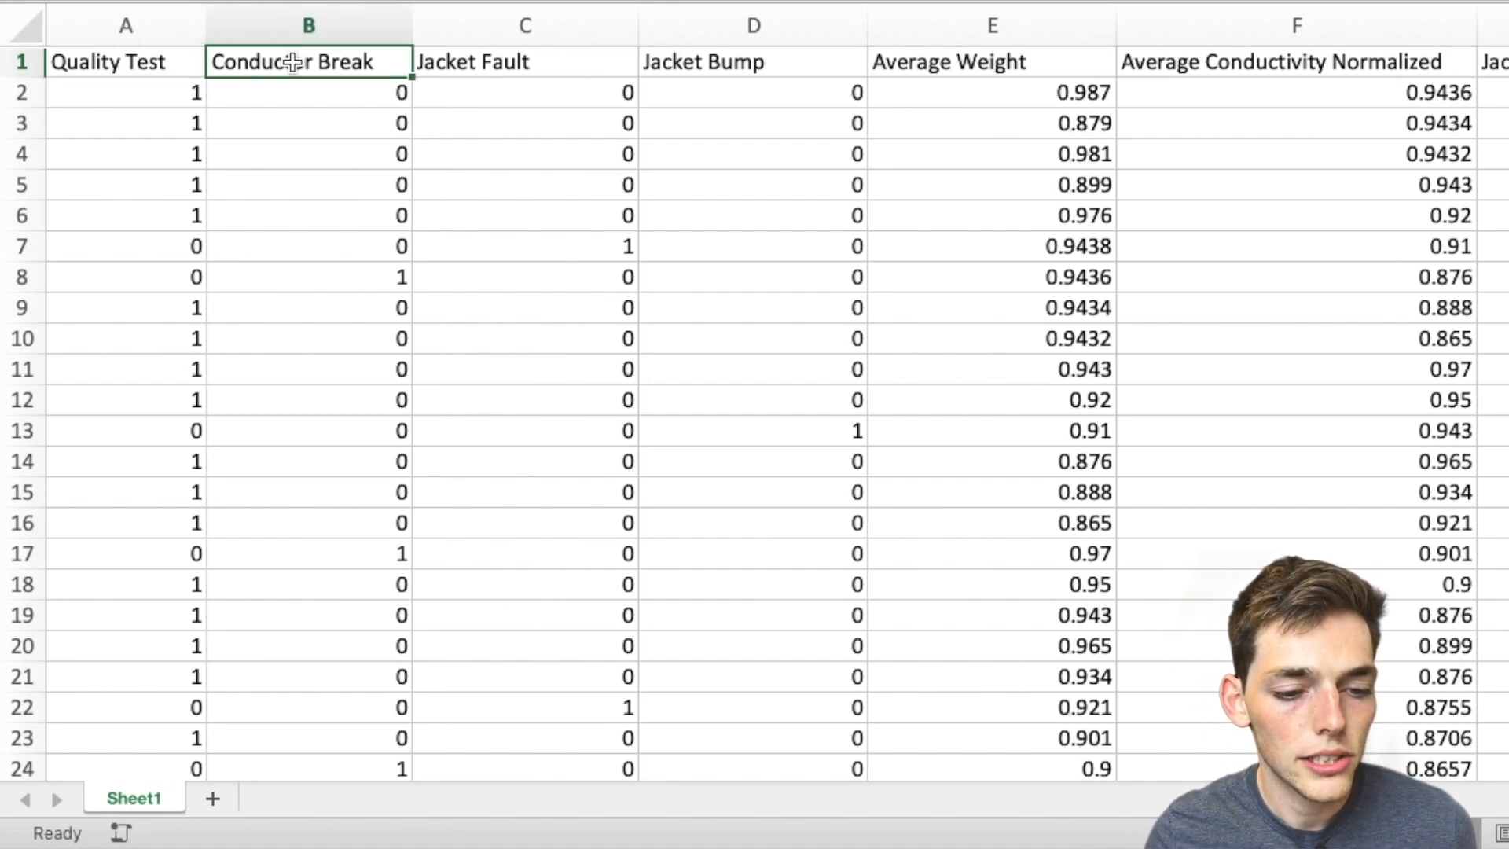
left_click(742, 61)
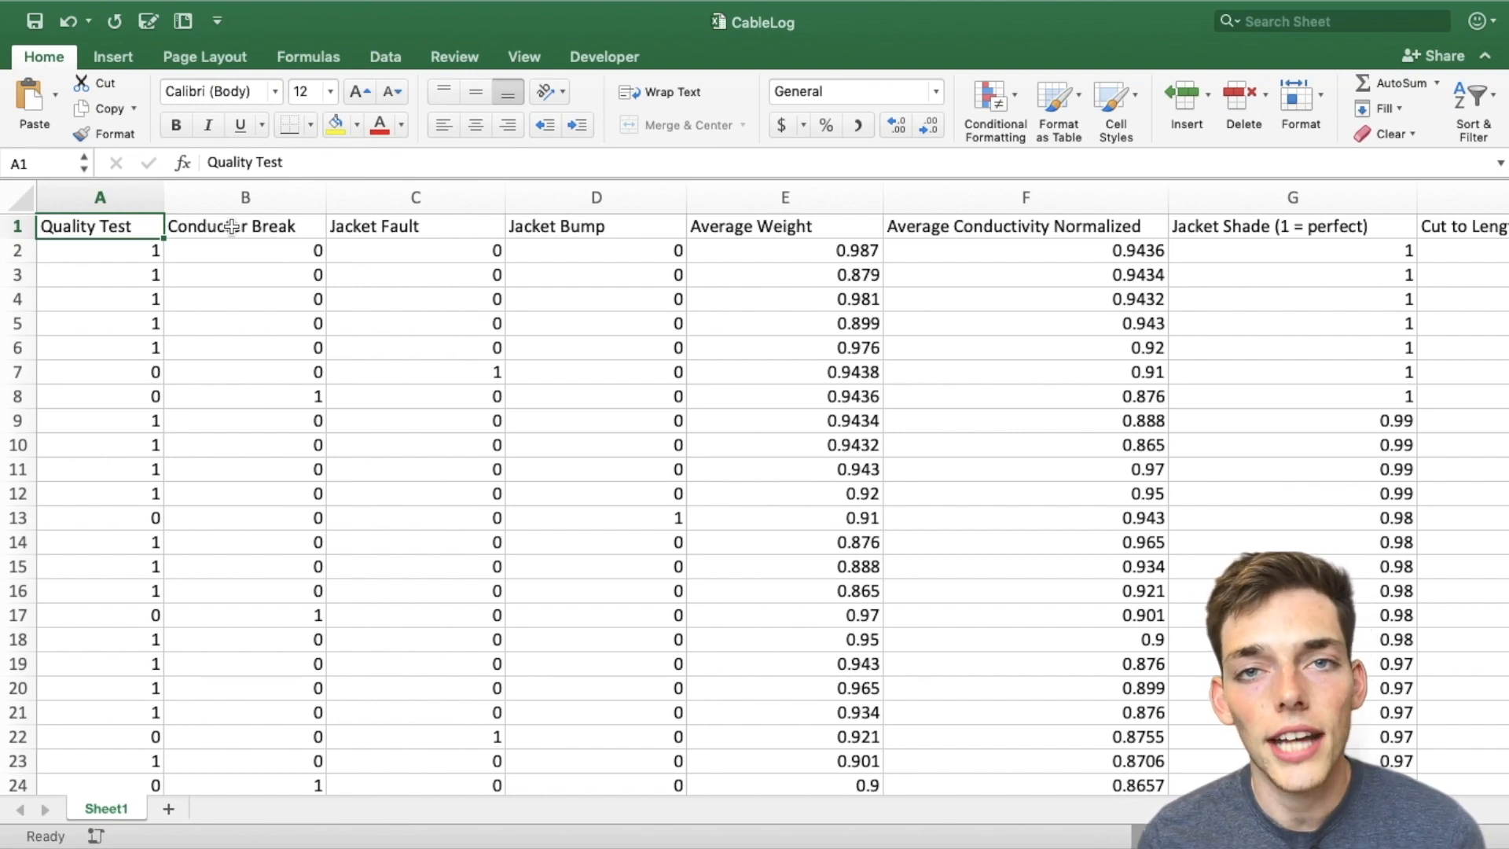
mouse_move(304, 404)
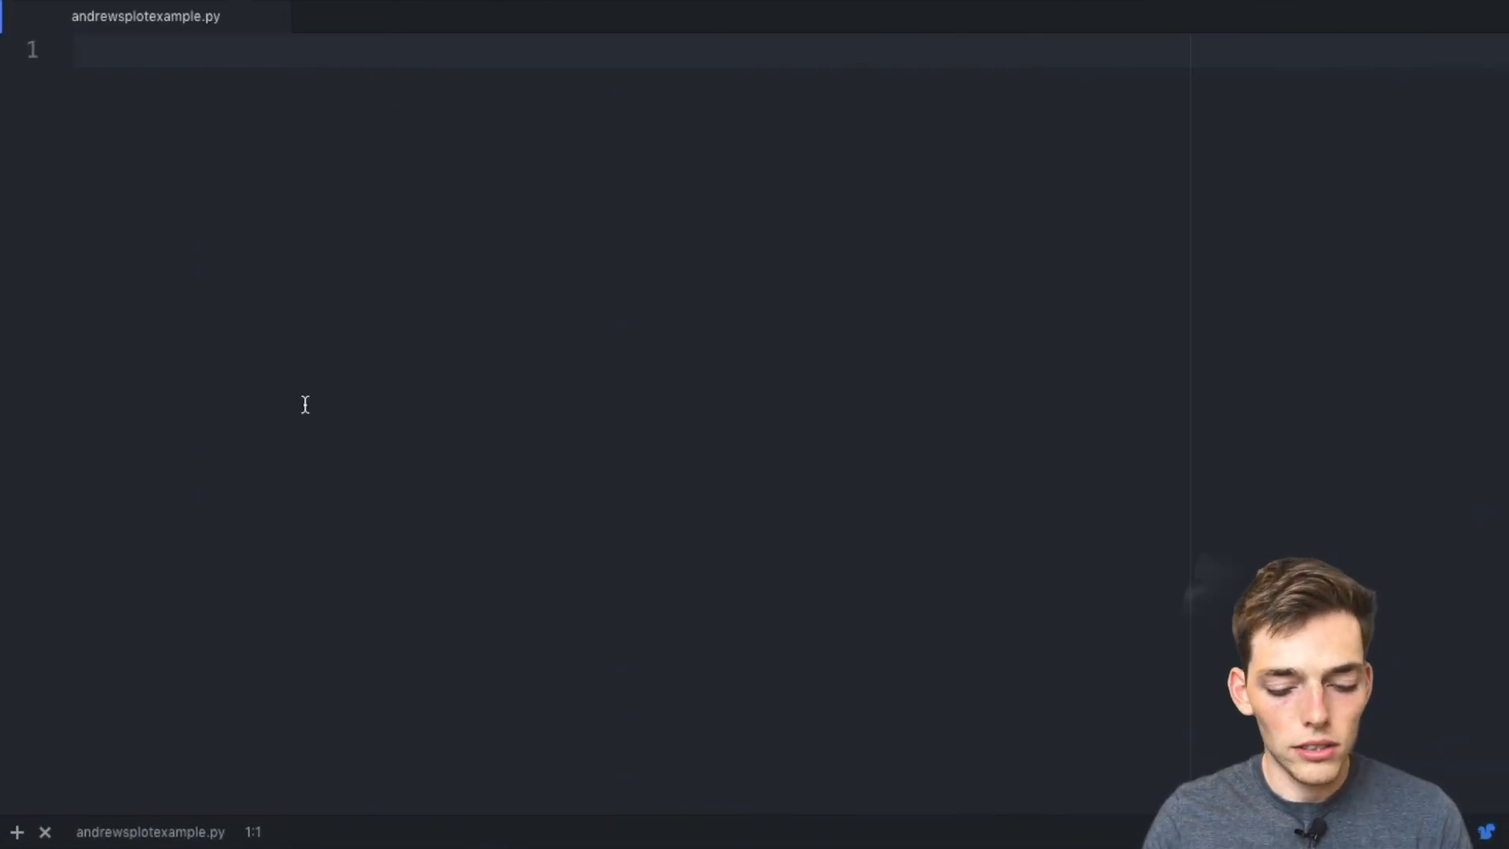
Import pandas as pd, andrews_curves from pandas.plotting, and matplotlib.pyplot.
type("import pandas as p")
type("from pan")
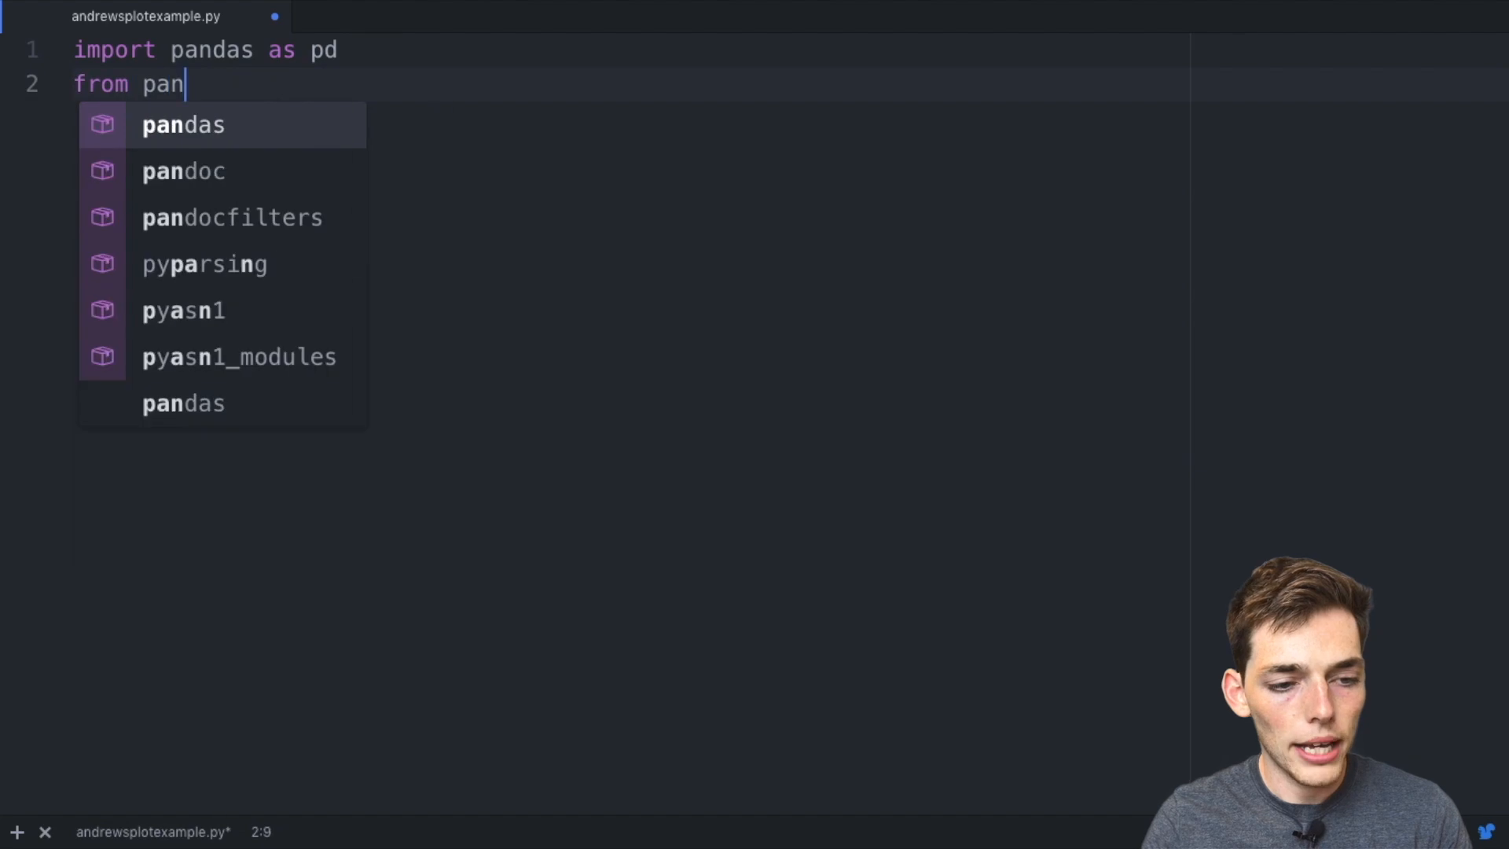
type("das.plotting import andrews_curves")
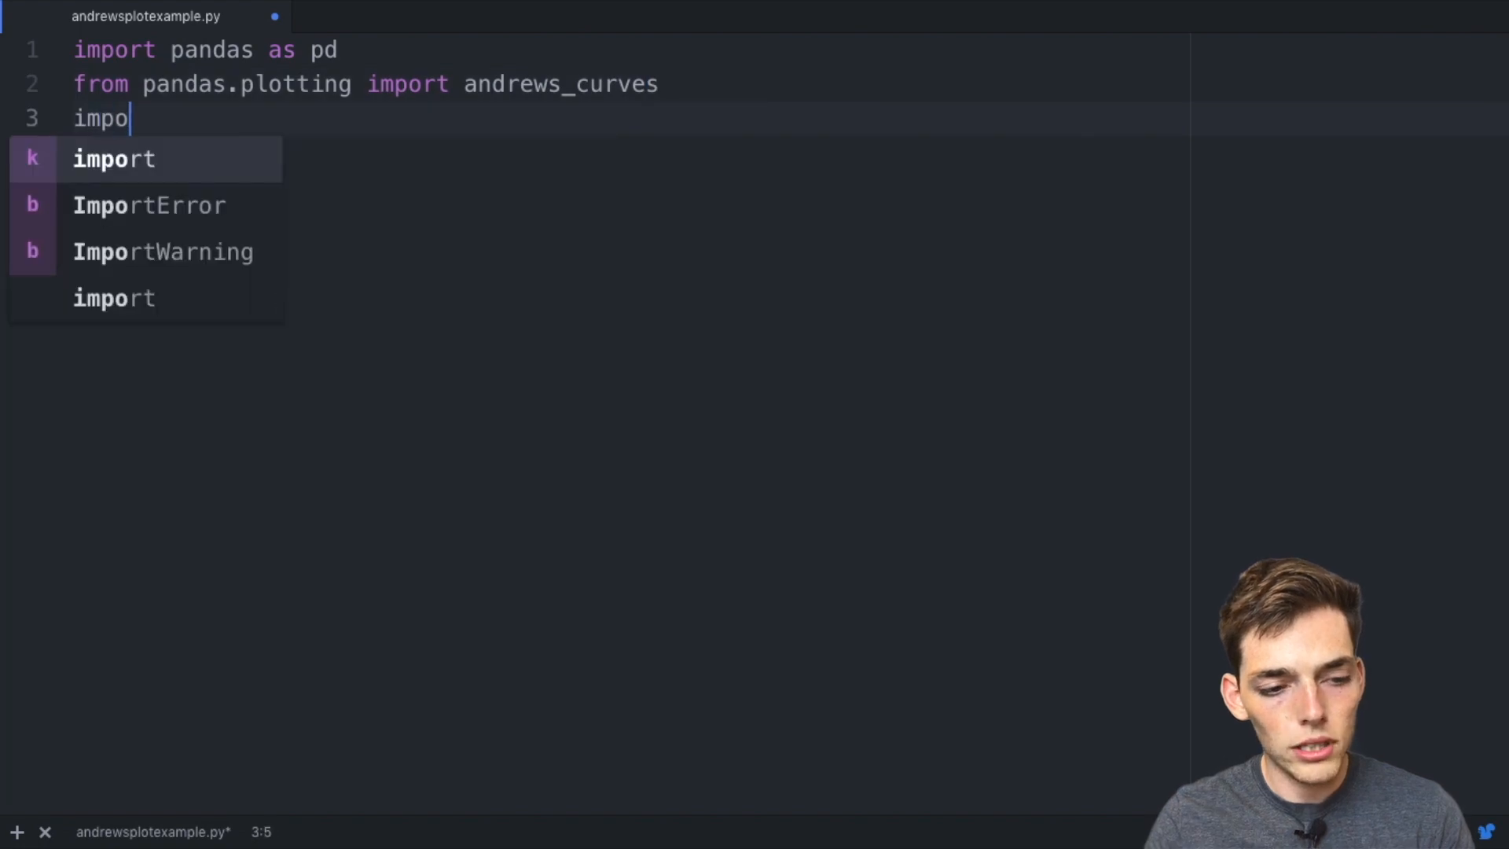
type("rt matplotlib.")
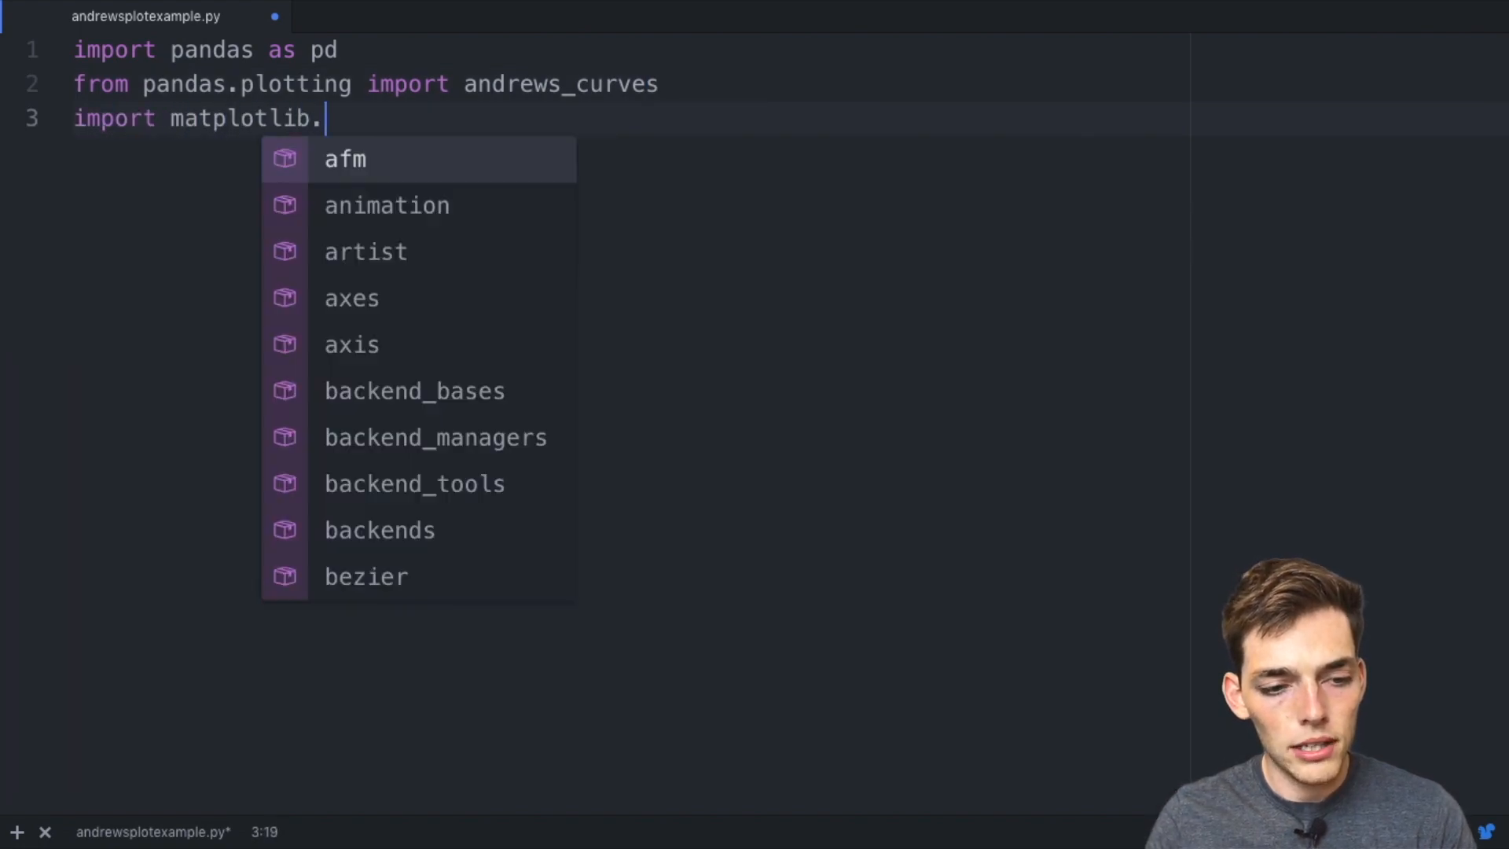
type("pyplot as plt")
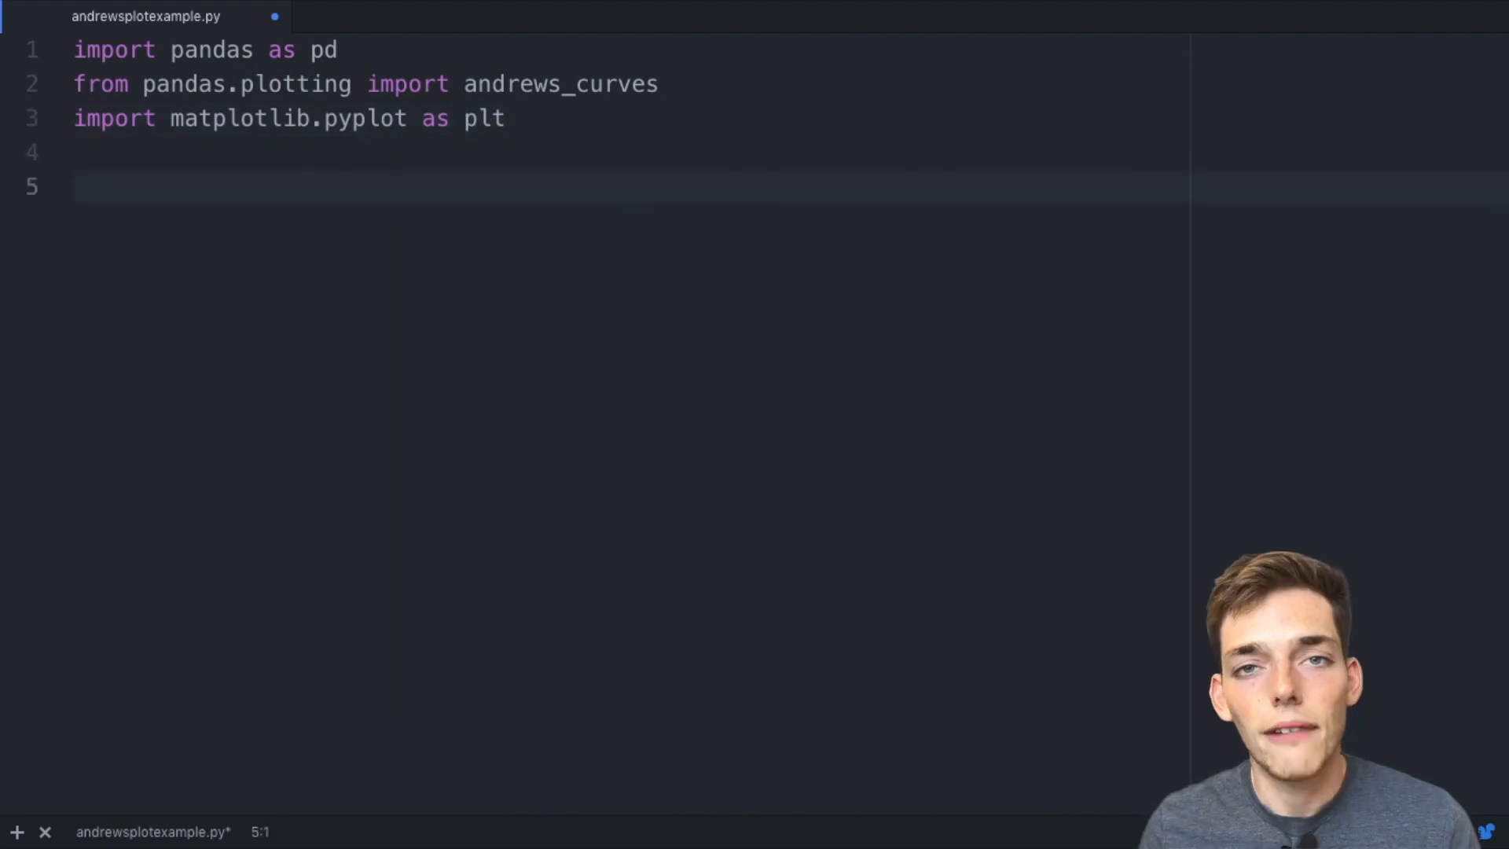
Store the file name with excel_file = 'CableLog.xlsx' and start a new line.
type("e")
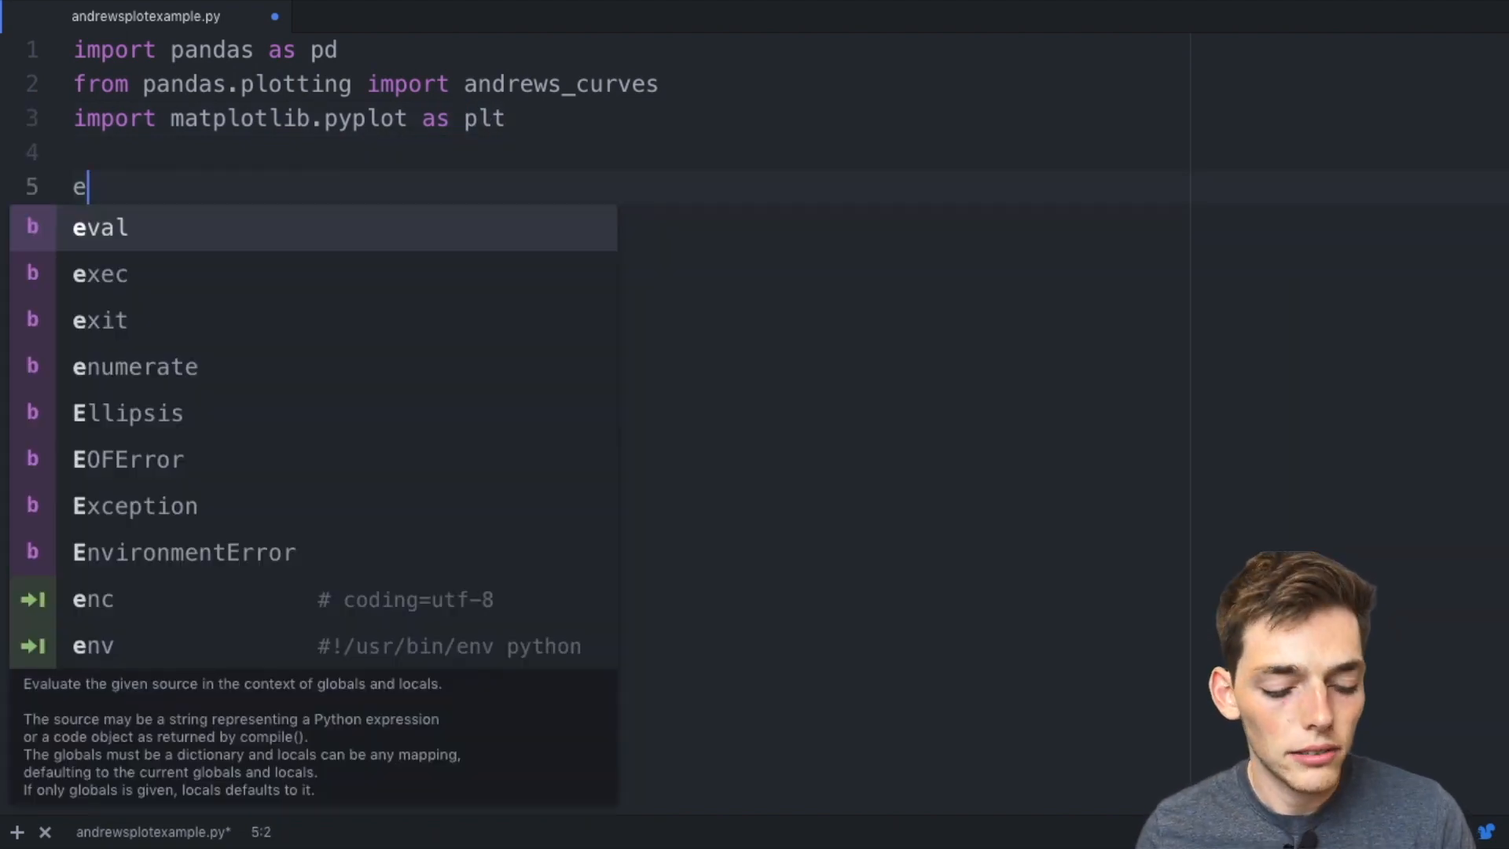
type("xcel_fi")
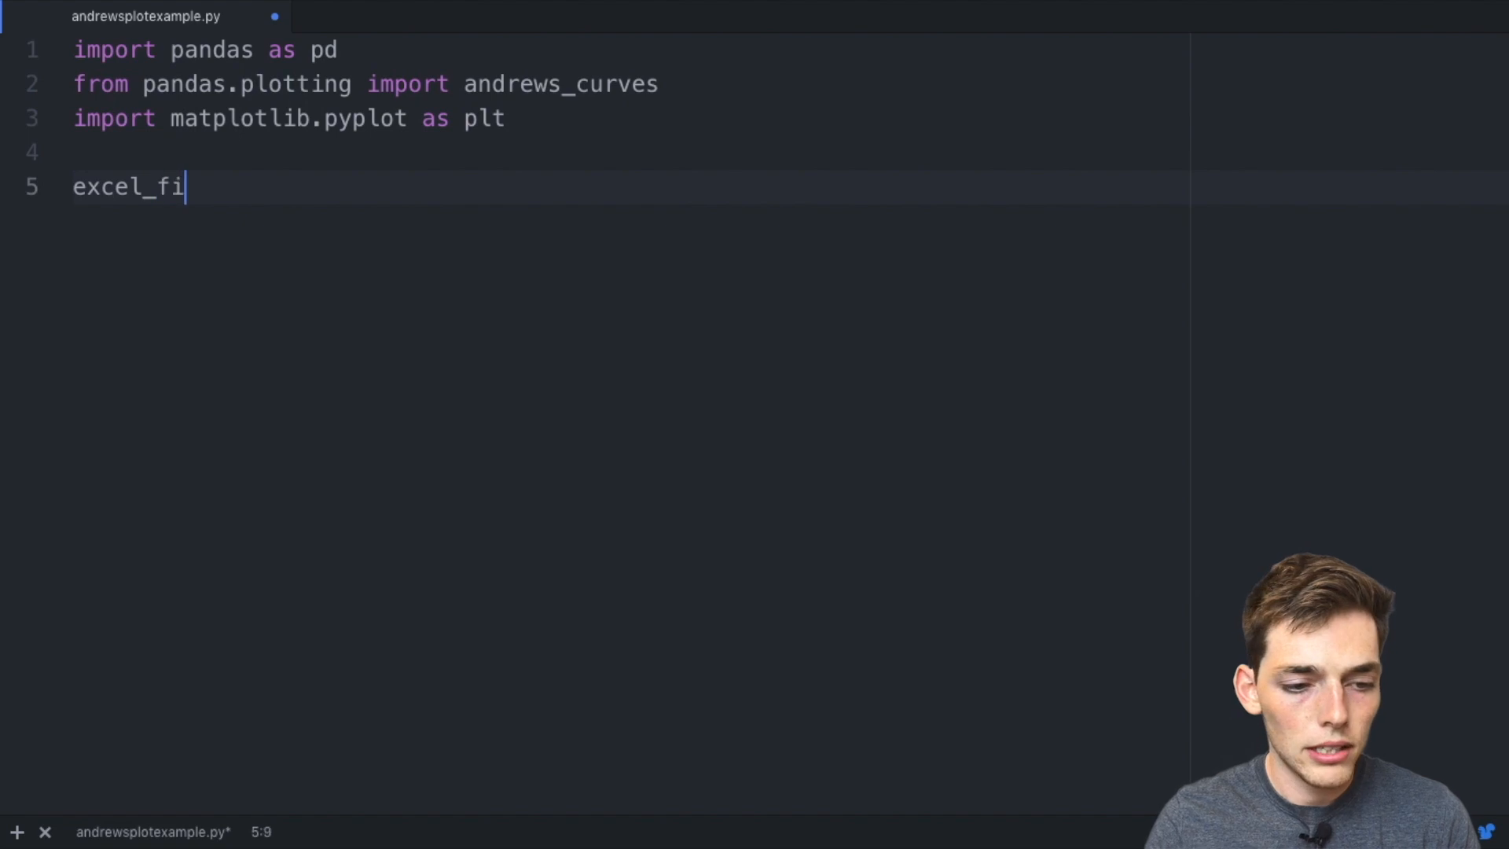
type("le = '")
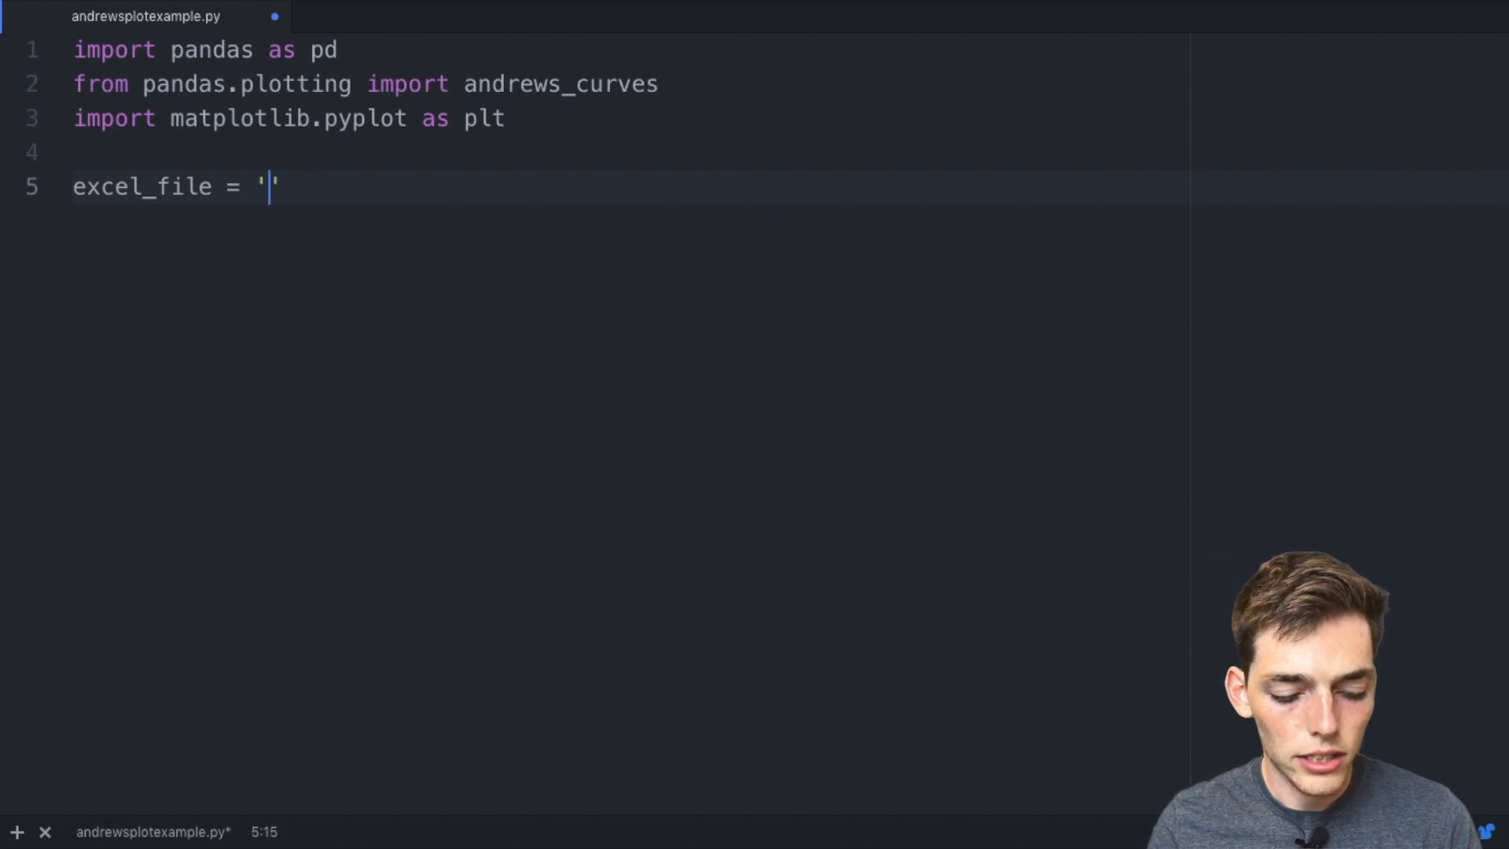
type("Cable")
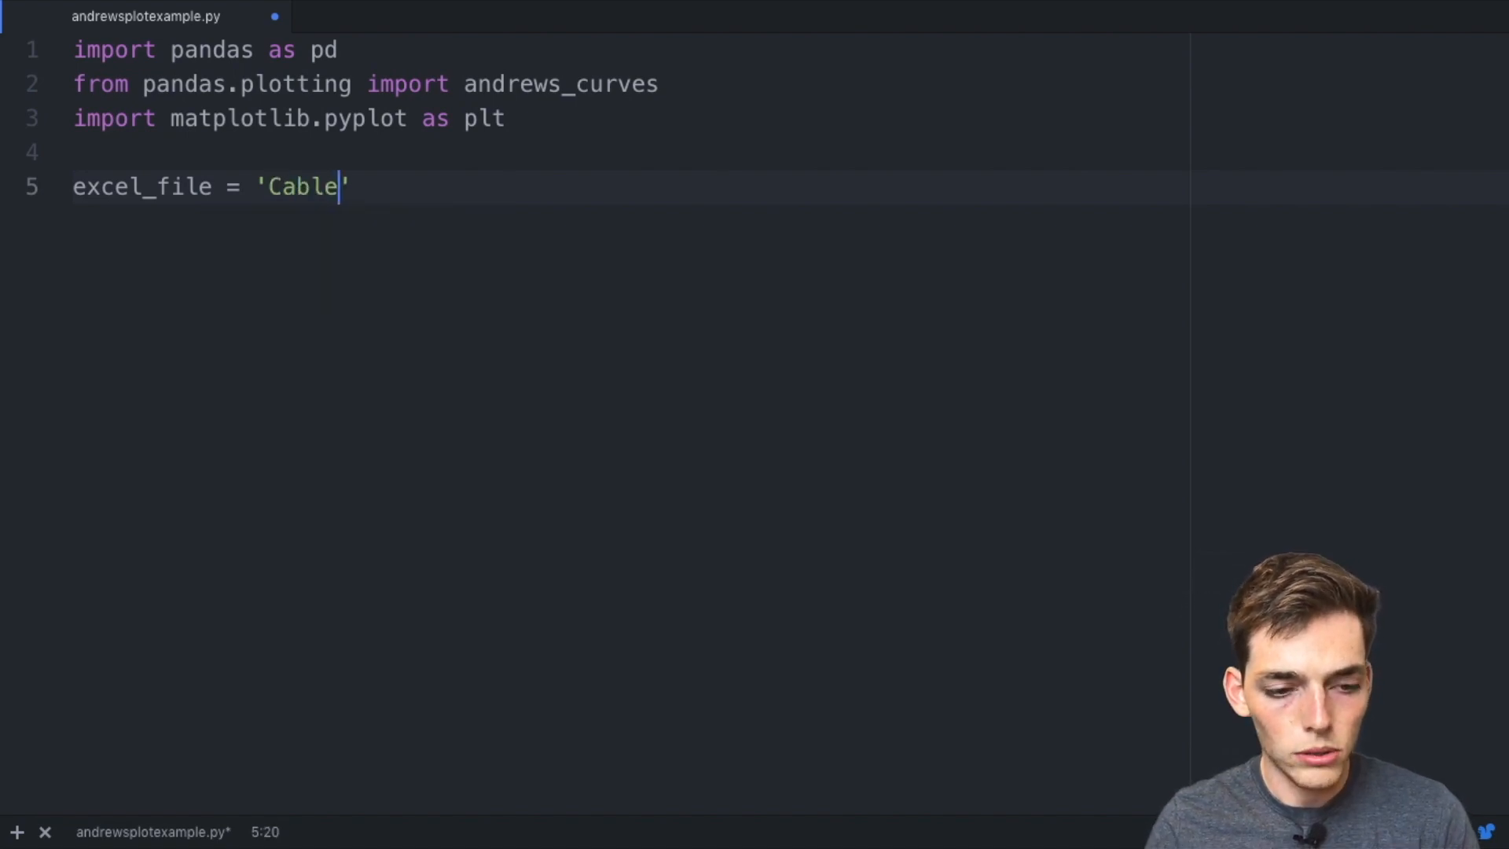
type("Log.xlsx")
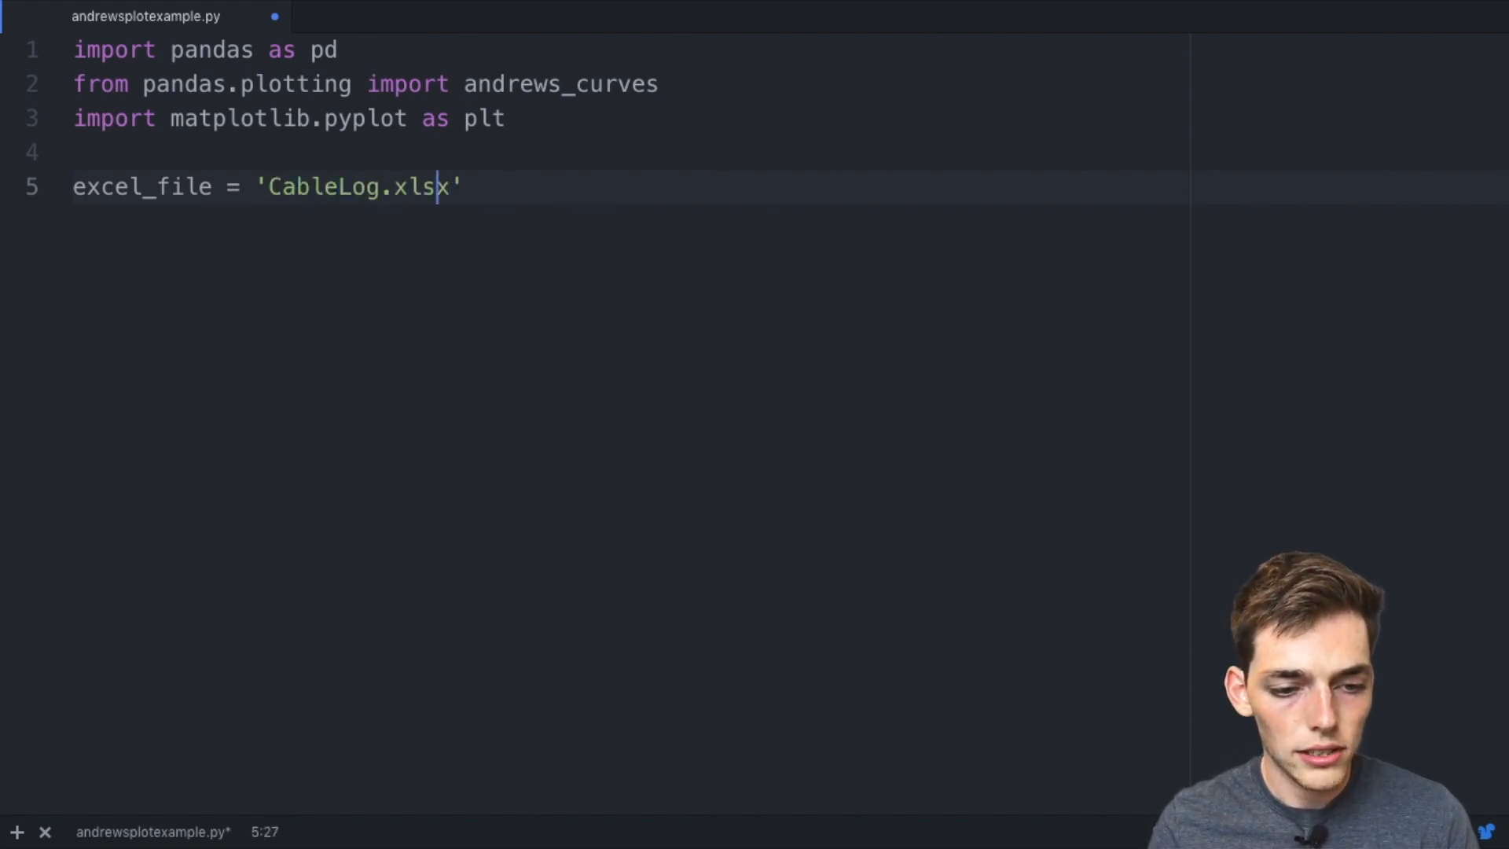
key("Enter")
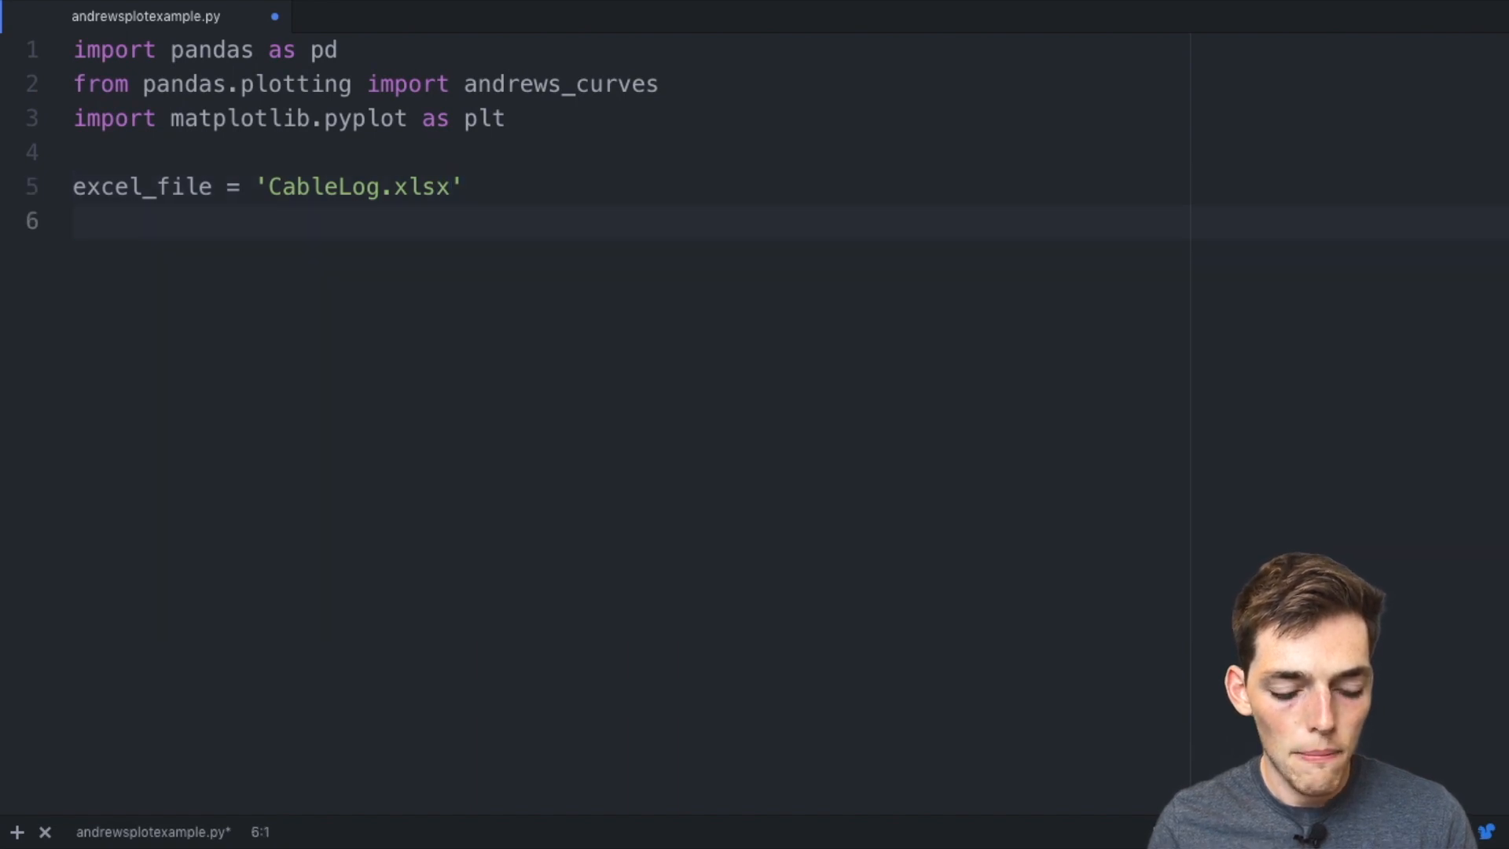
Write df = pd.read_excel(excel_file) followed by print(df).
type("df")
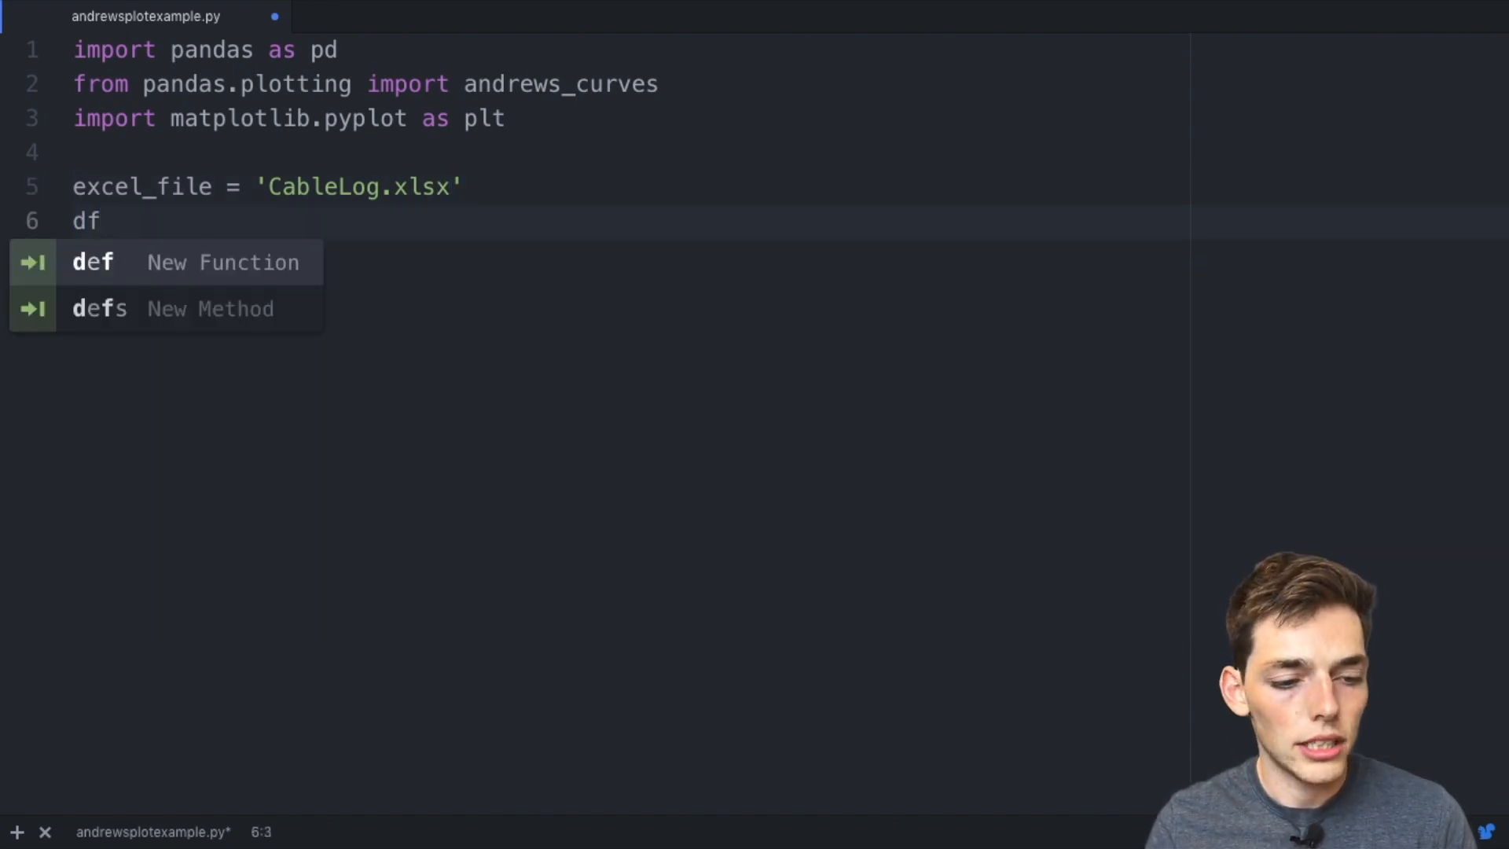
type("= pd.")
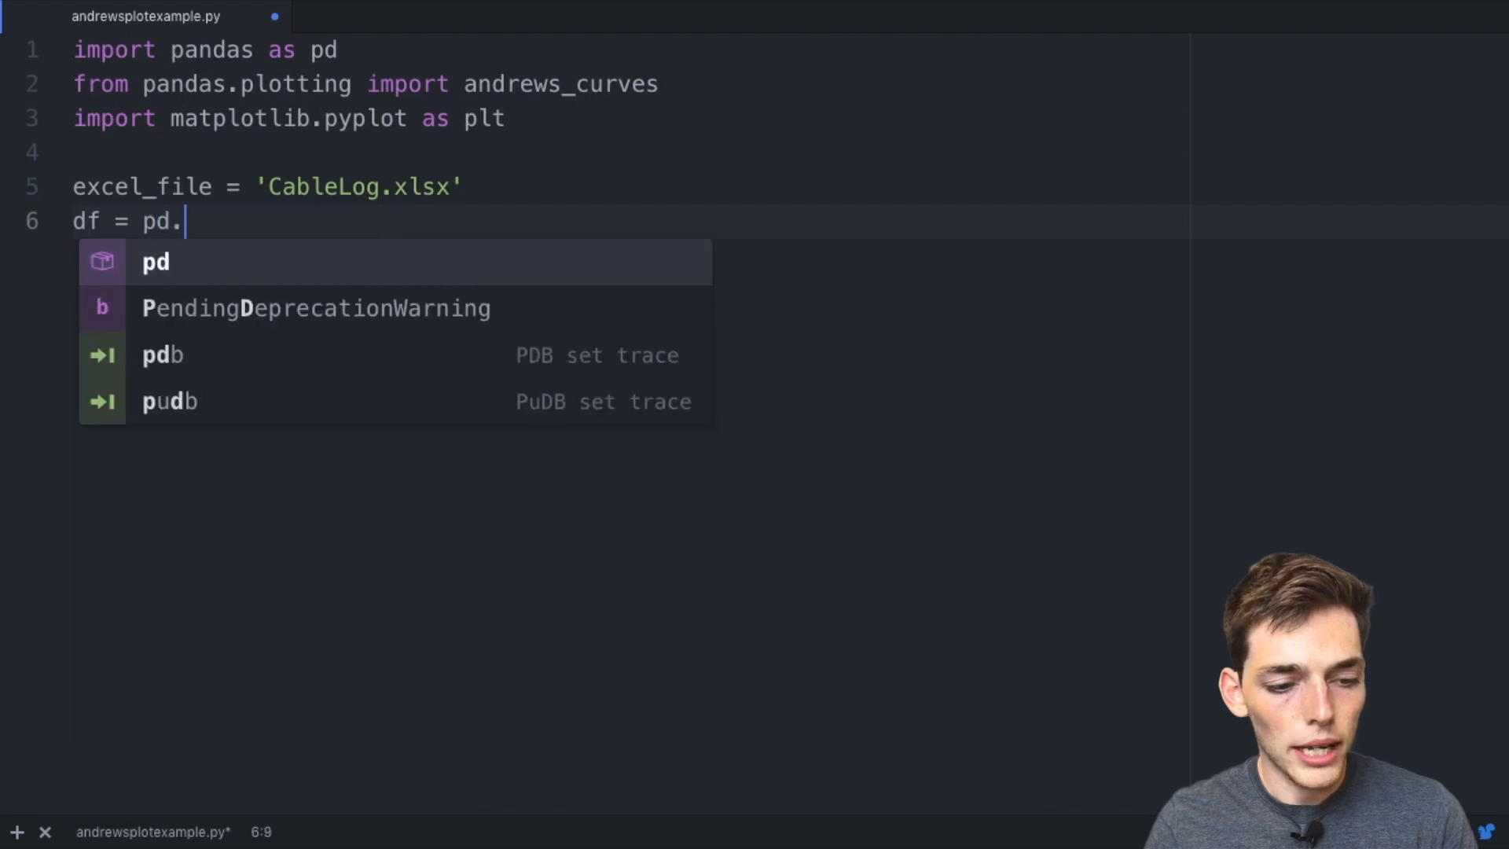
type("read_exce")
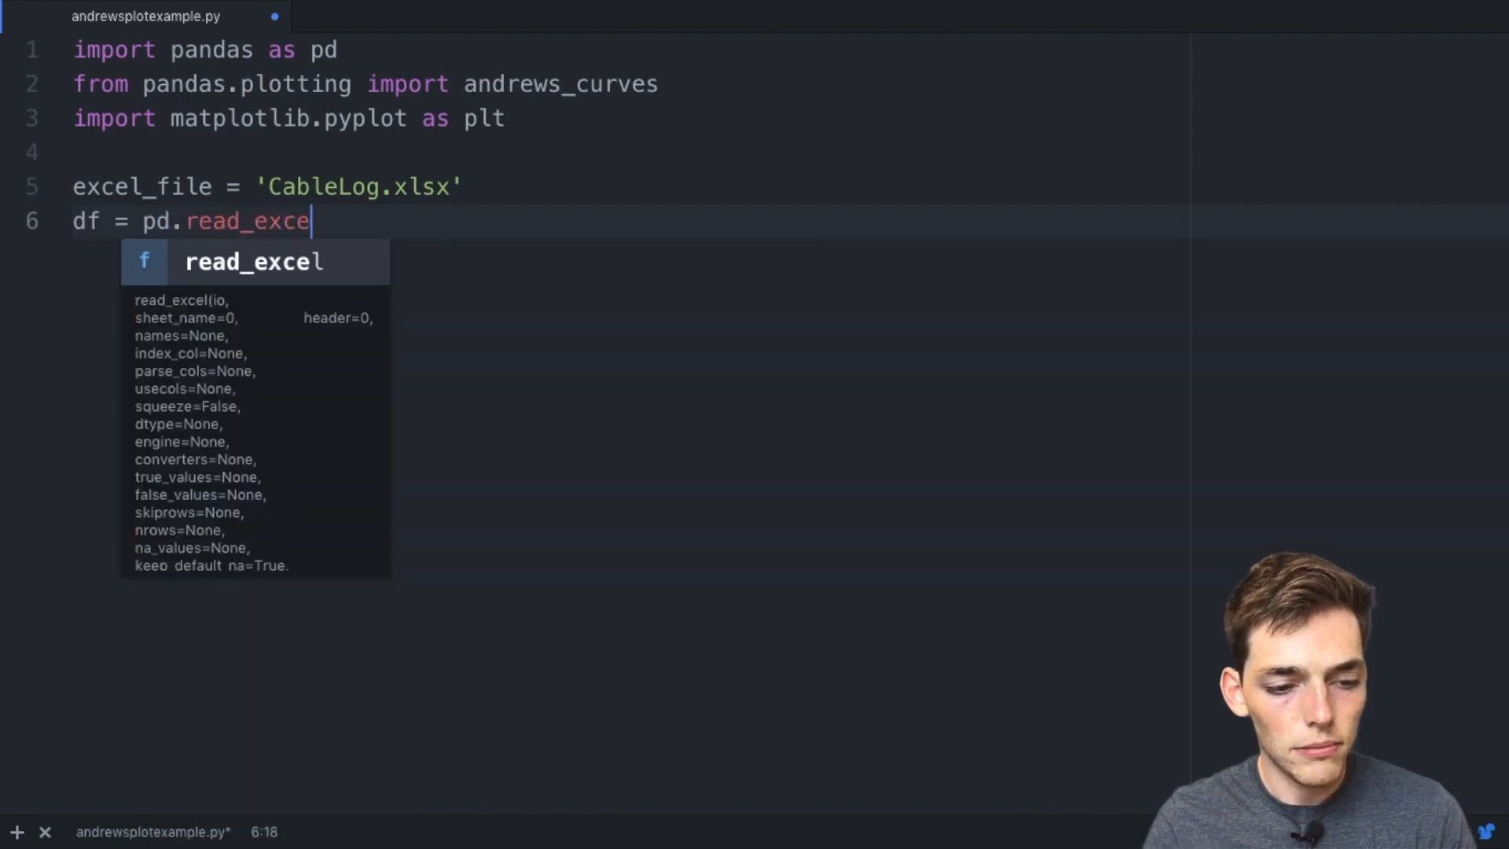
type("l(")
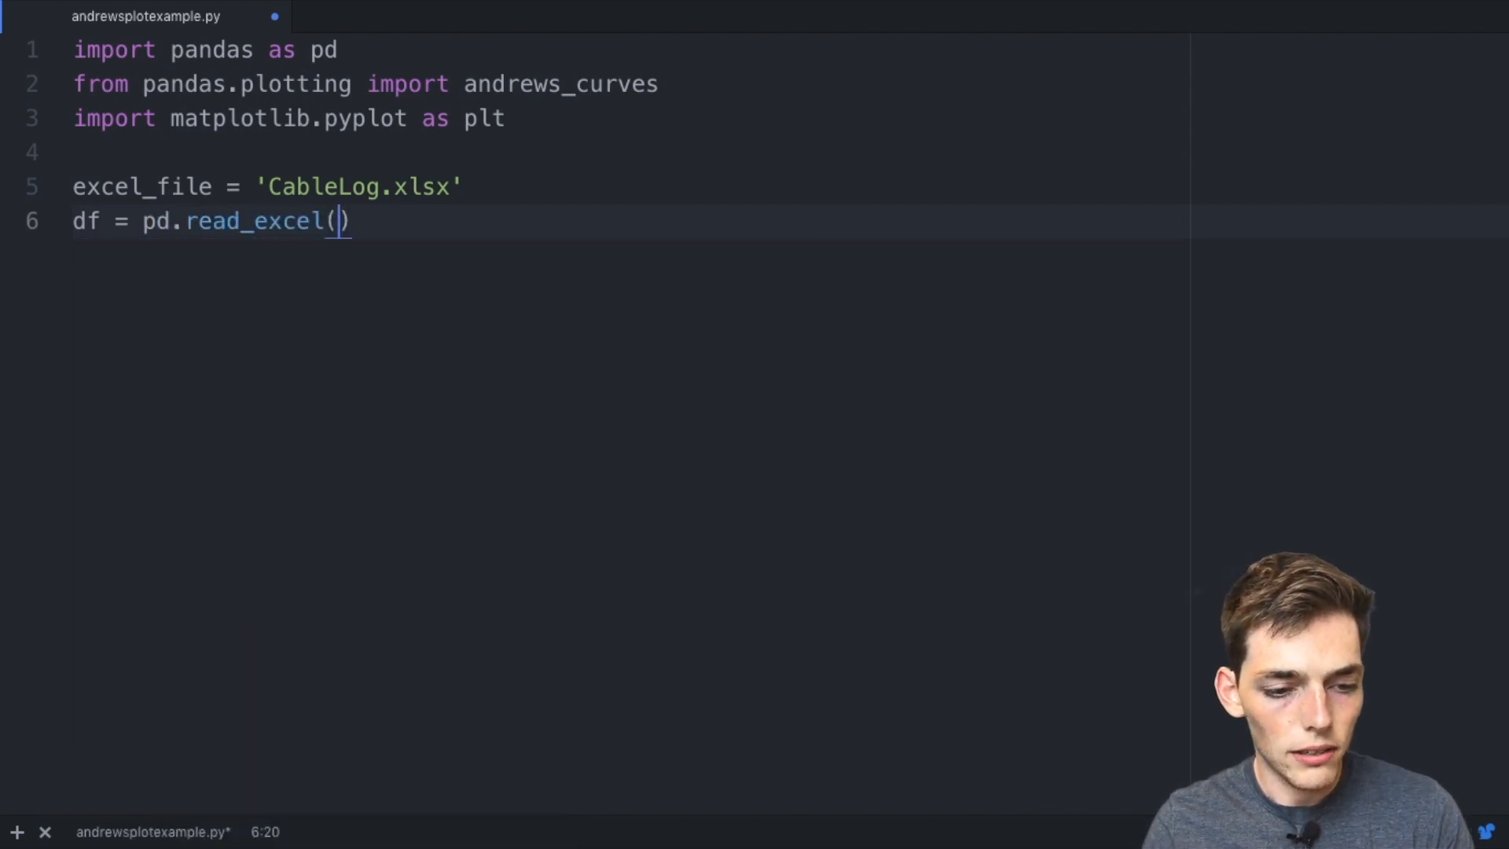
type("excel_file")
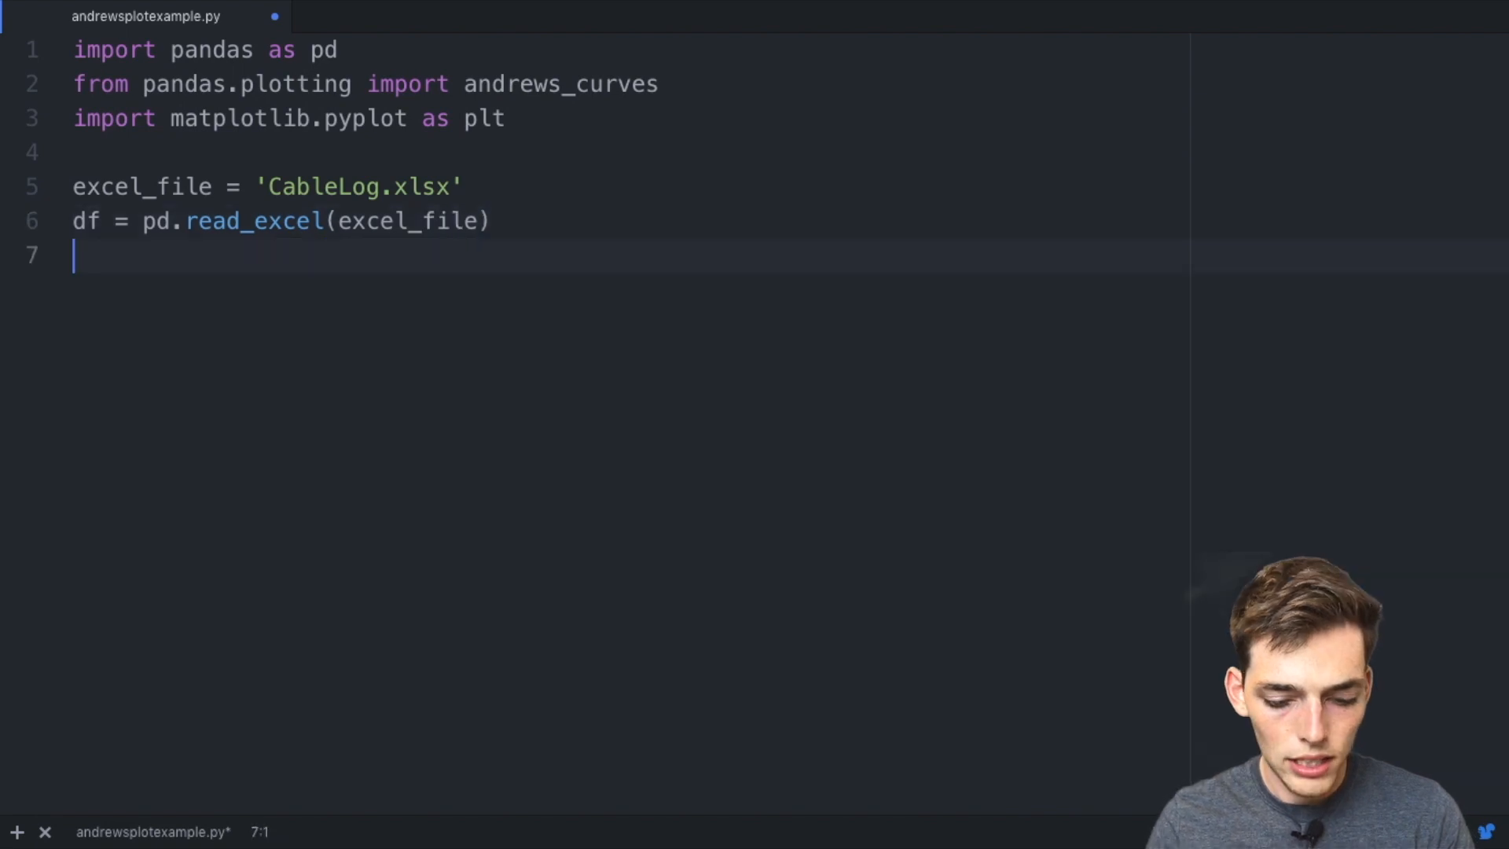
type("print(df)")
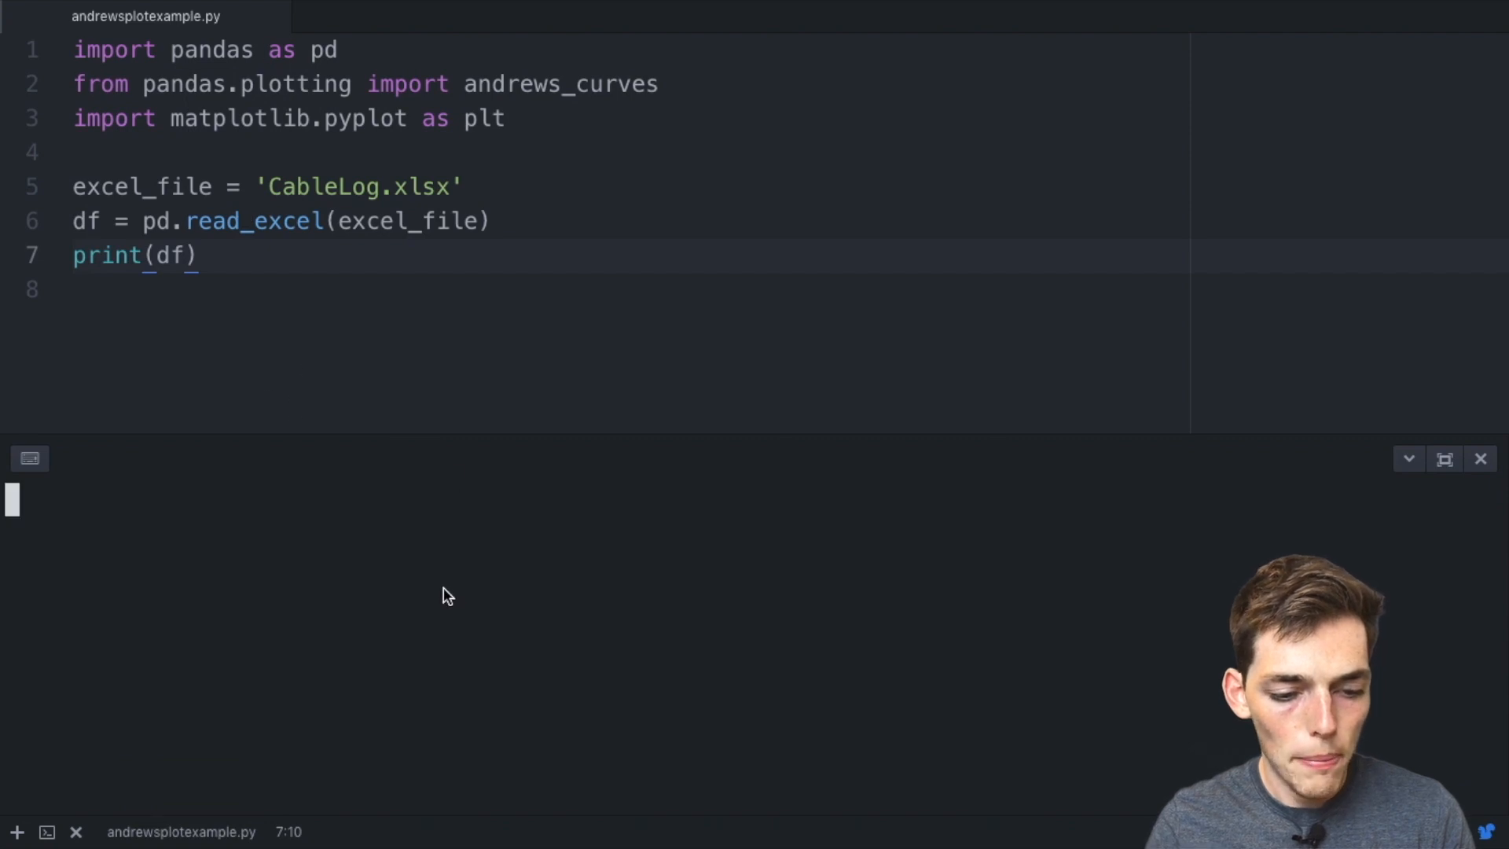
Execute python3 andrewsplotexample.py in the terminal panel.
type("python3")
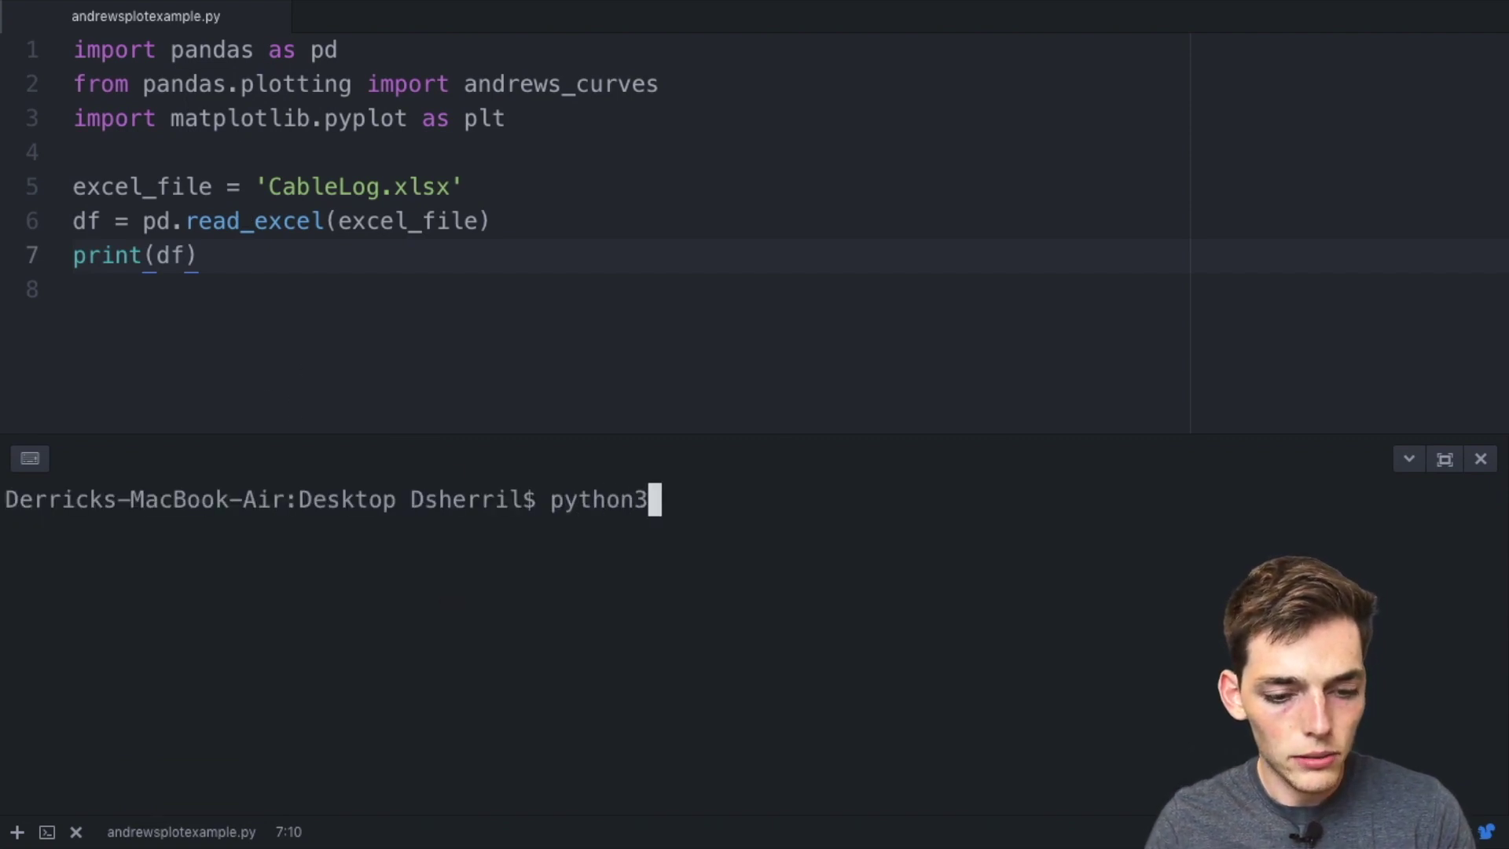
type("andrewsplotexample.")
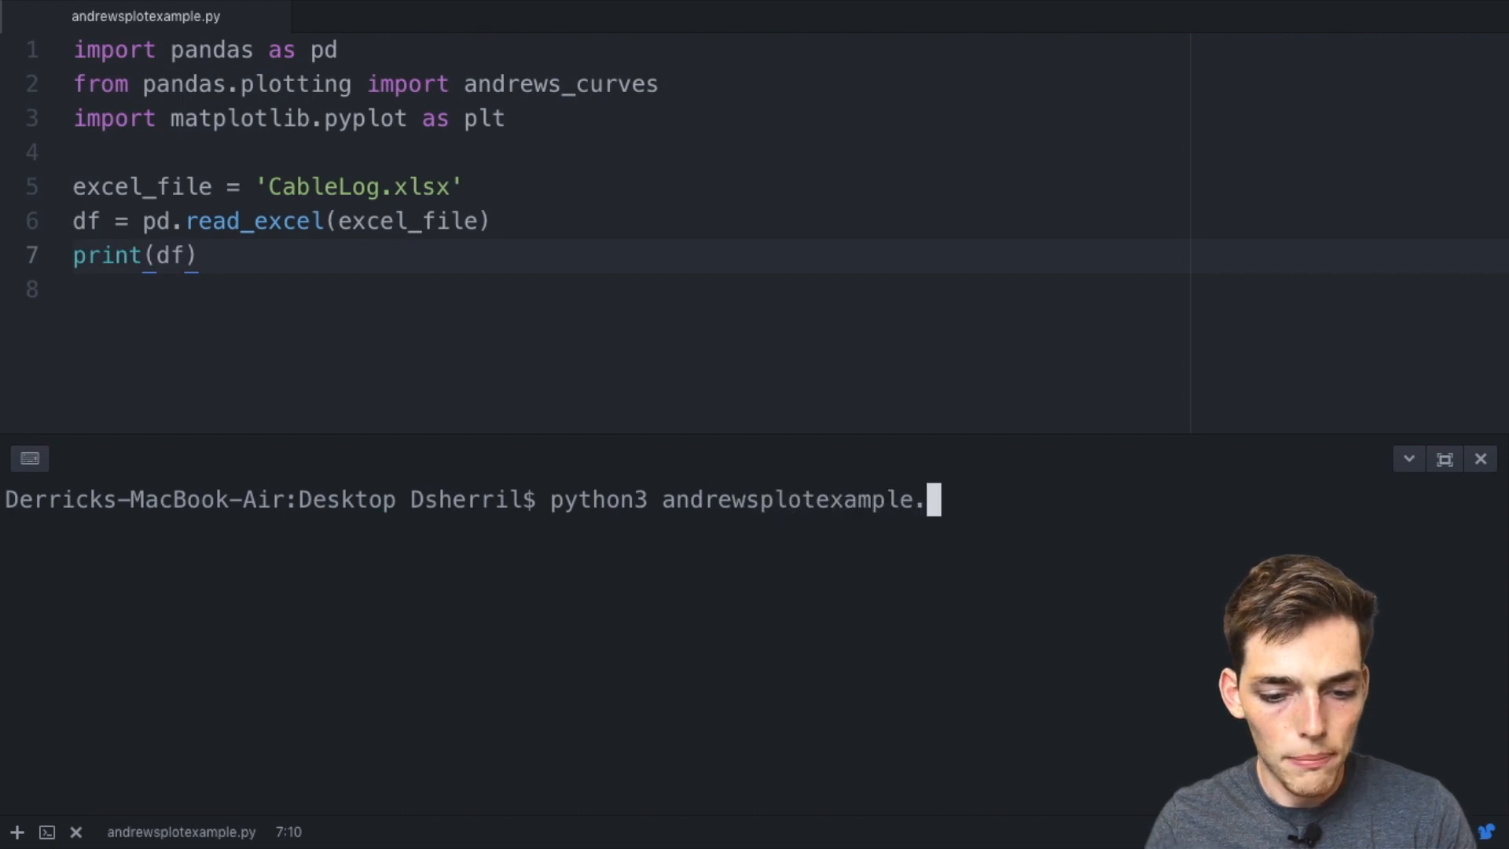
key("Enter")
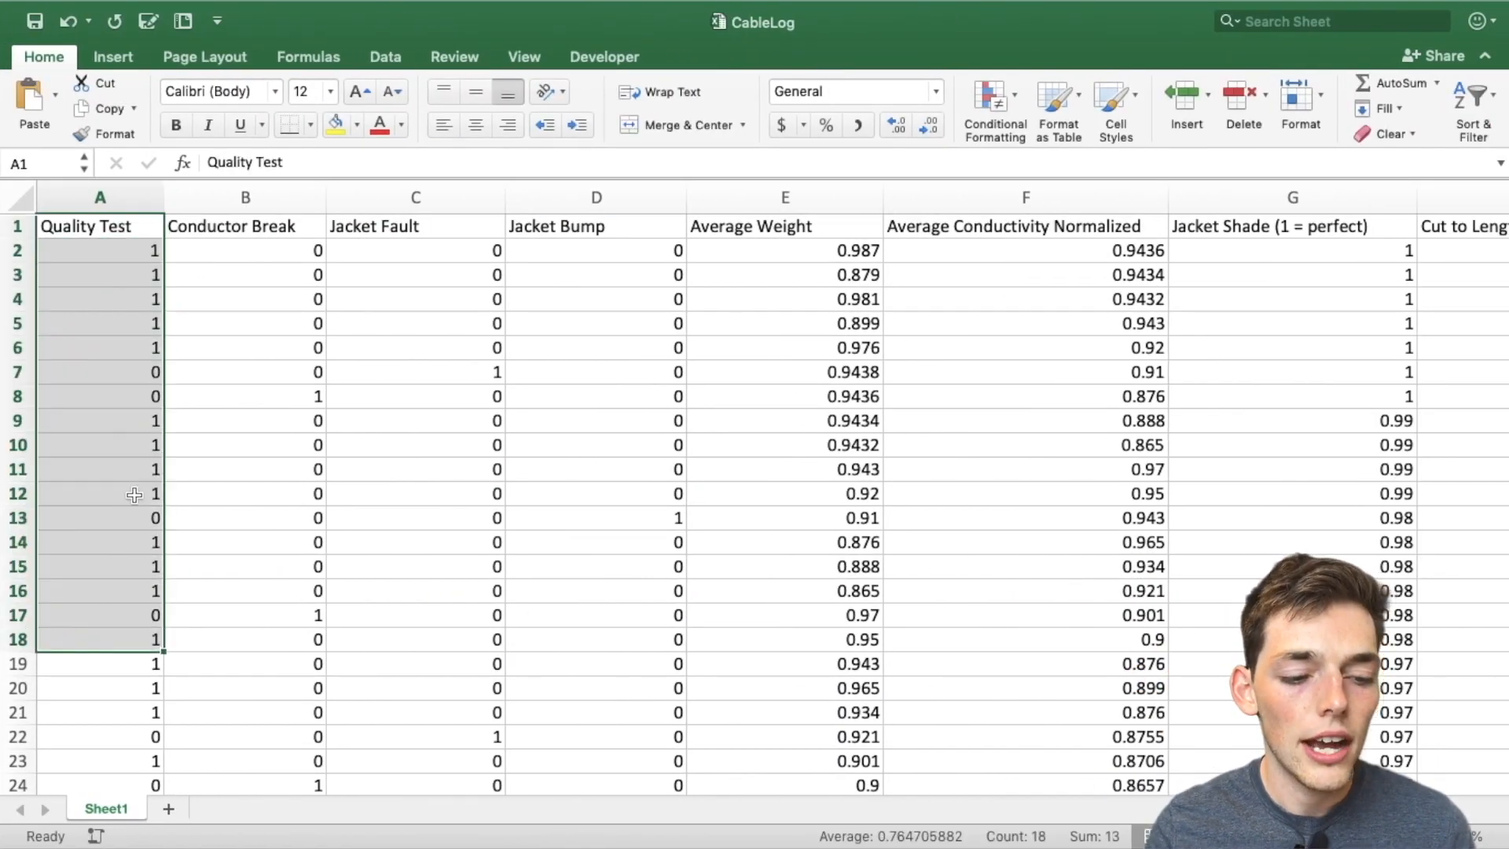
left_click(94, 494)
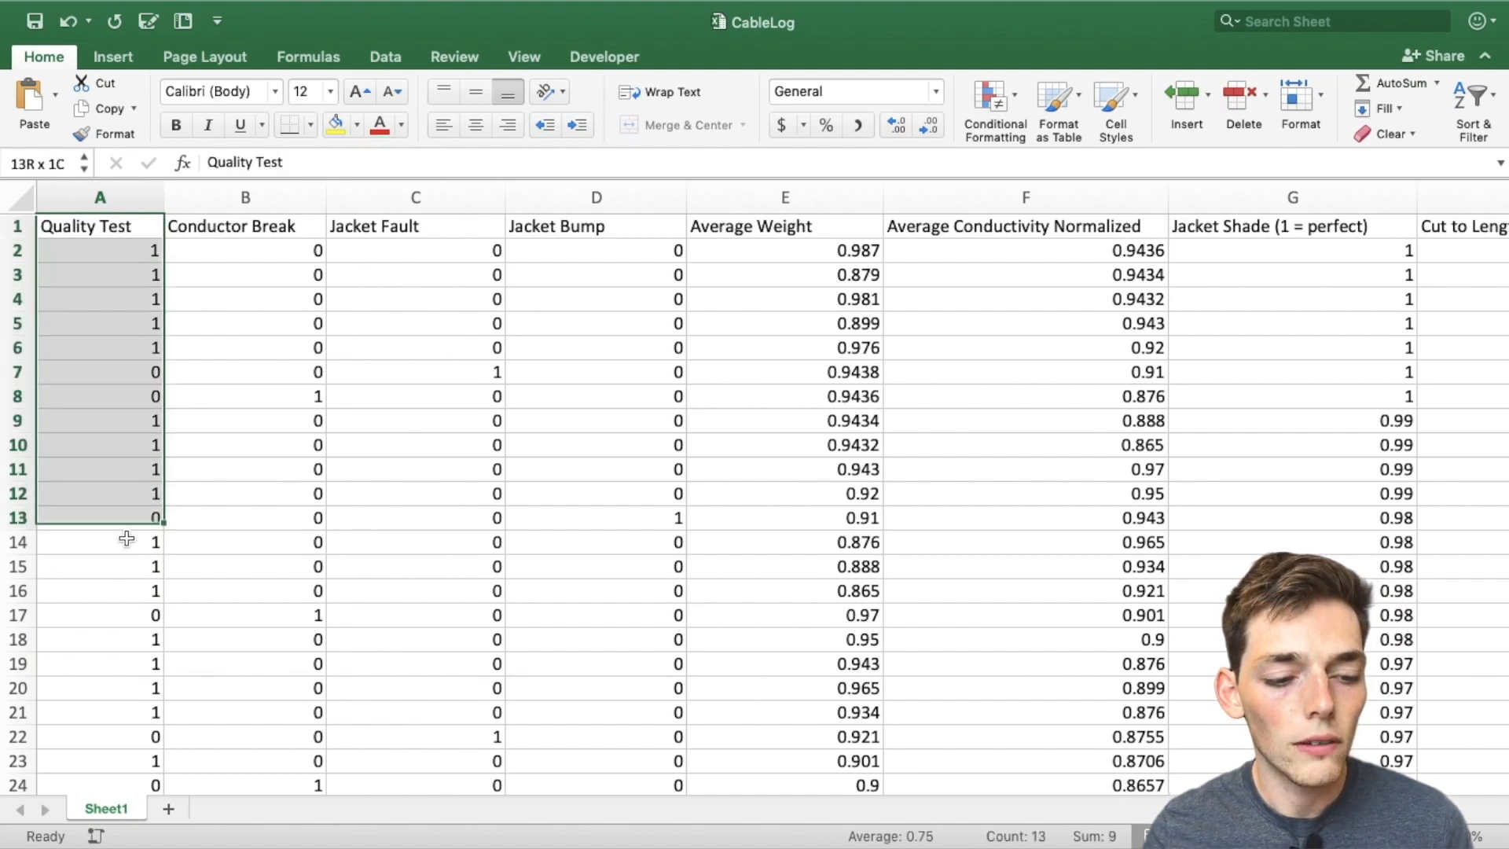
left_click(99, 421)
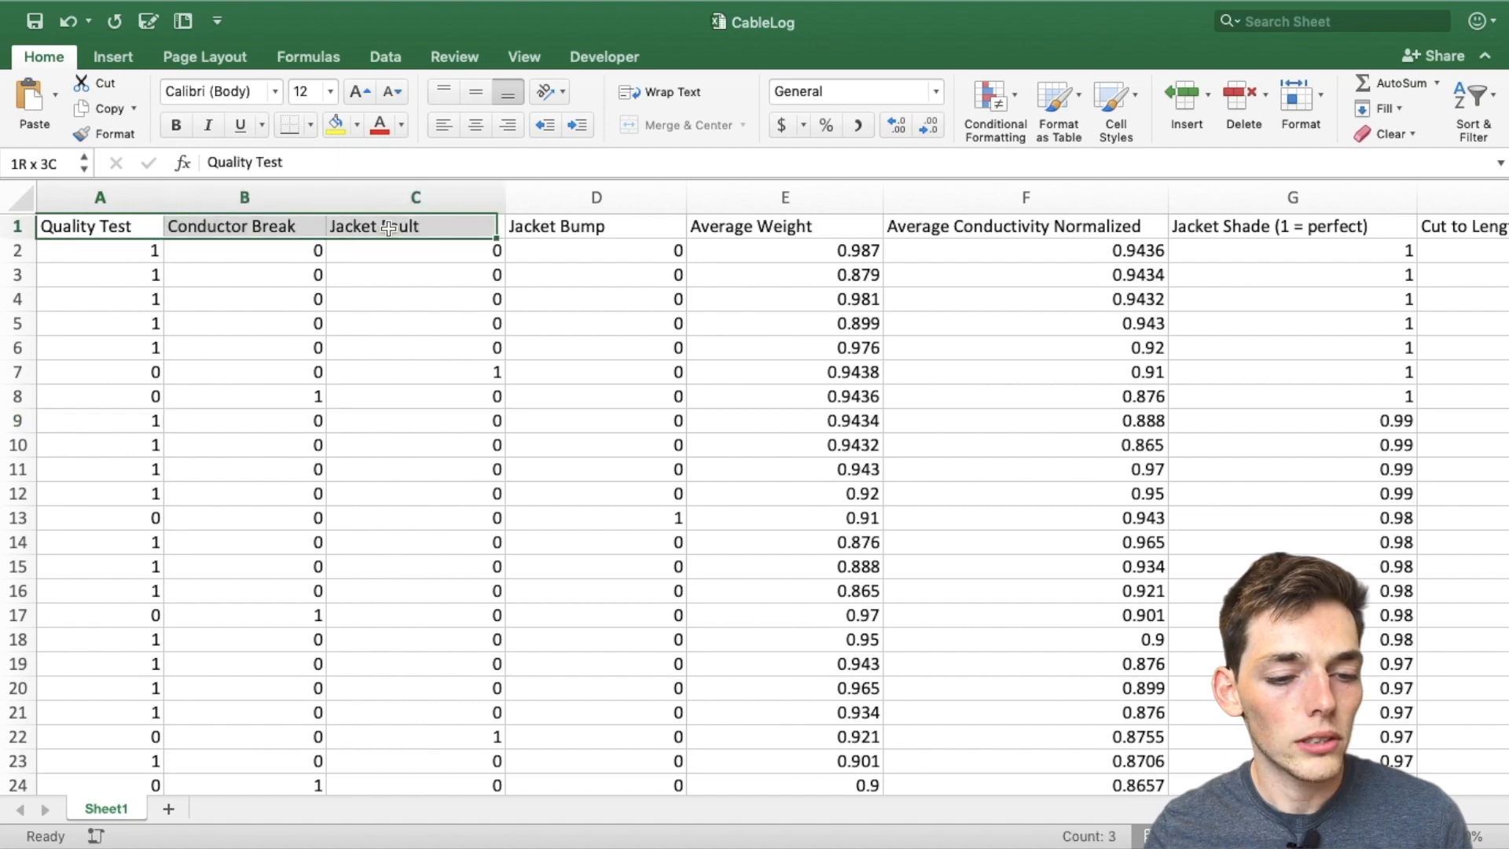
left_click(100, 347)
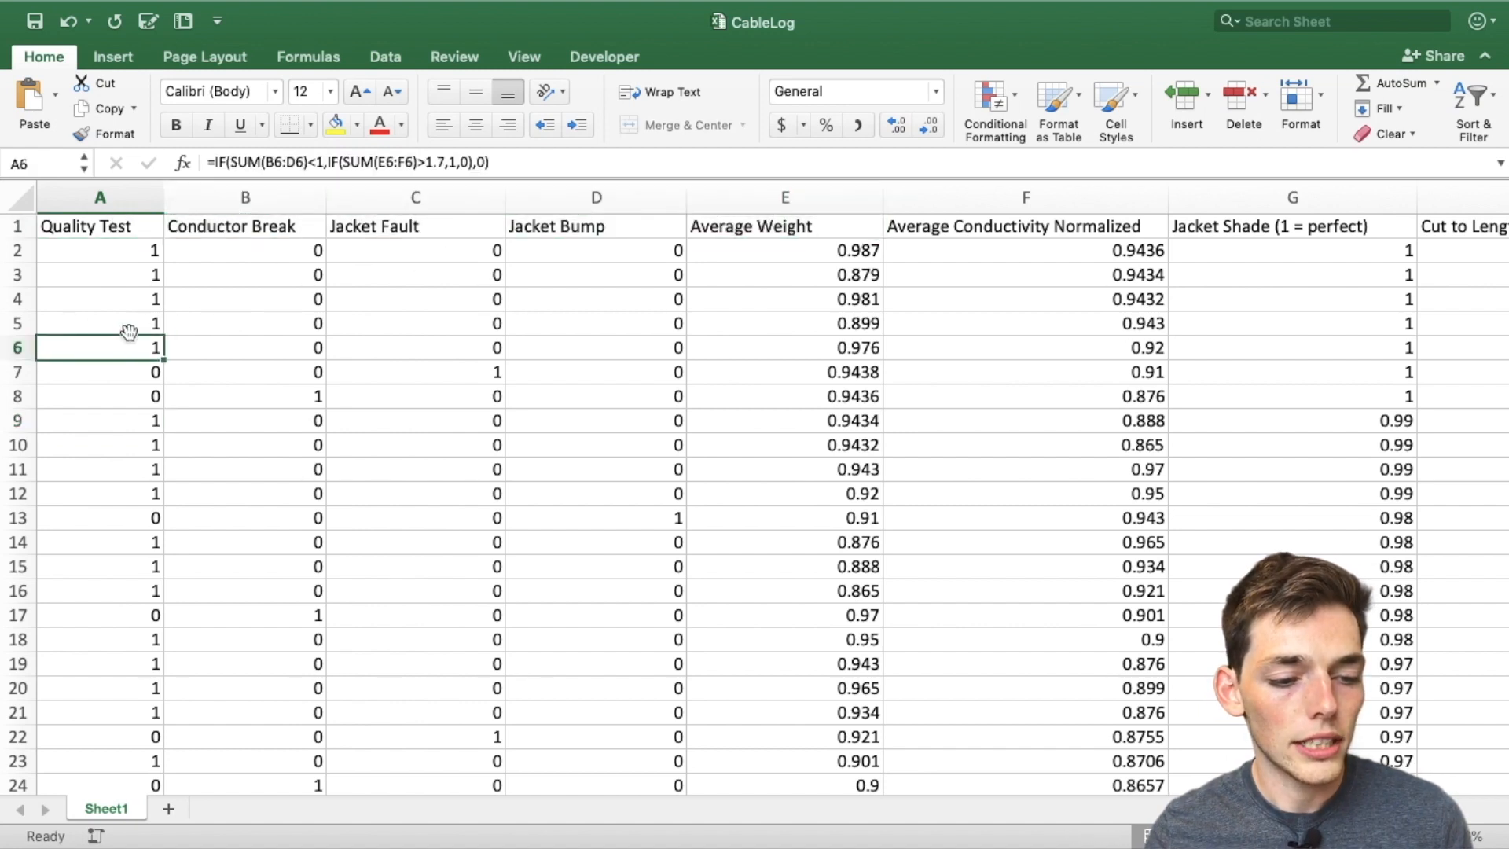
mouse_move(113, 358)
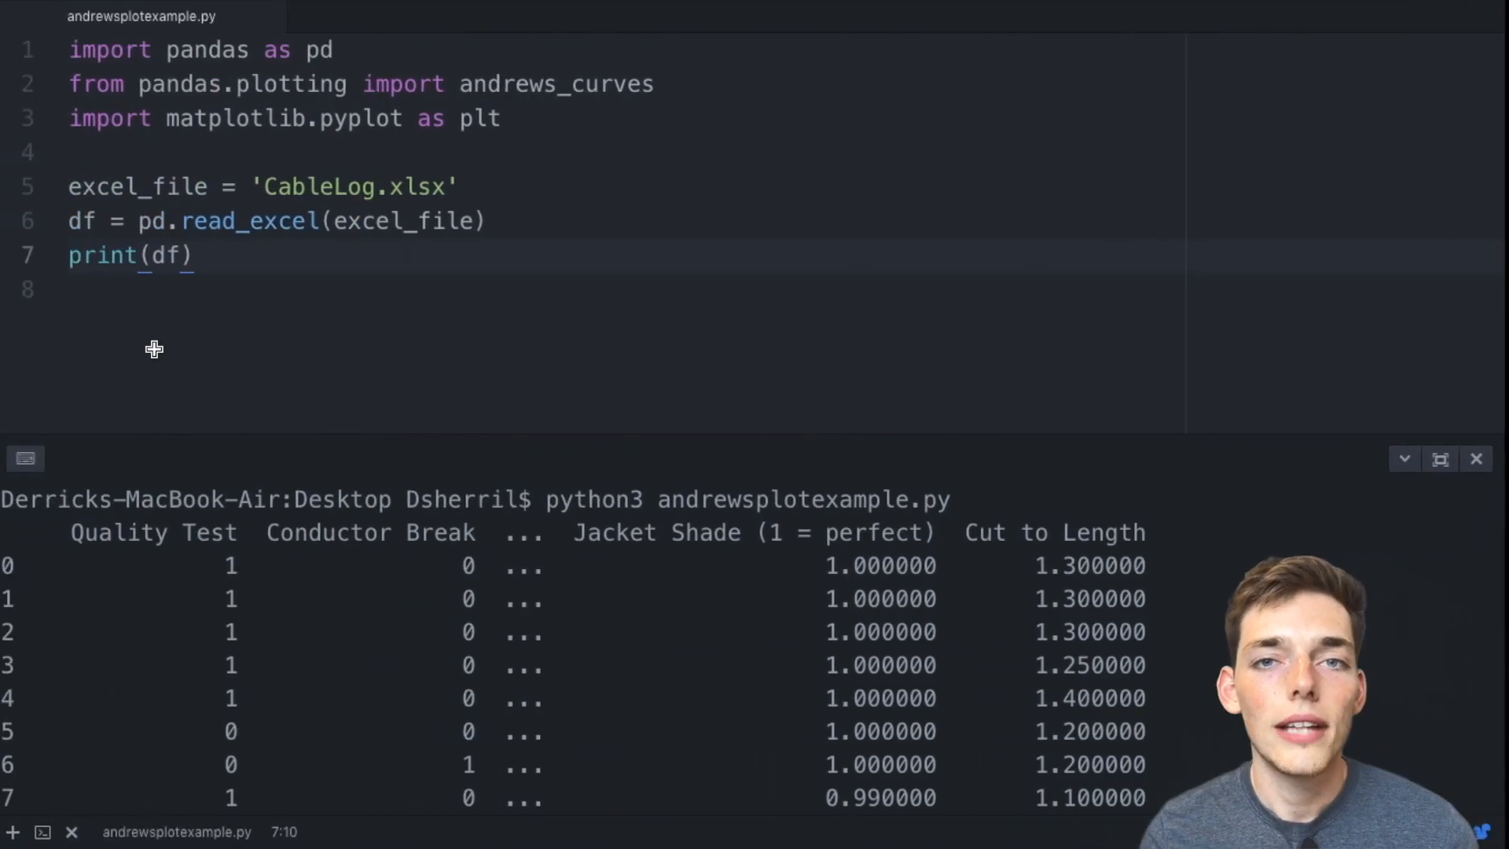
left_click(180, 255)
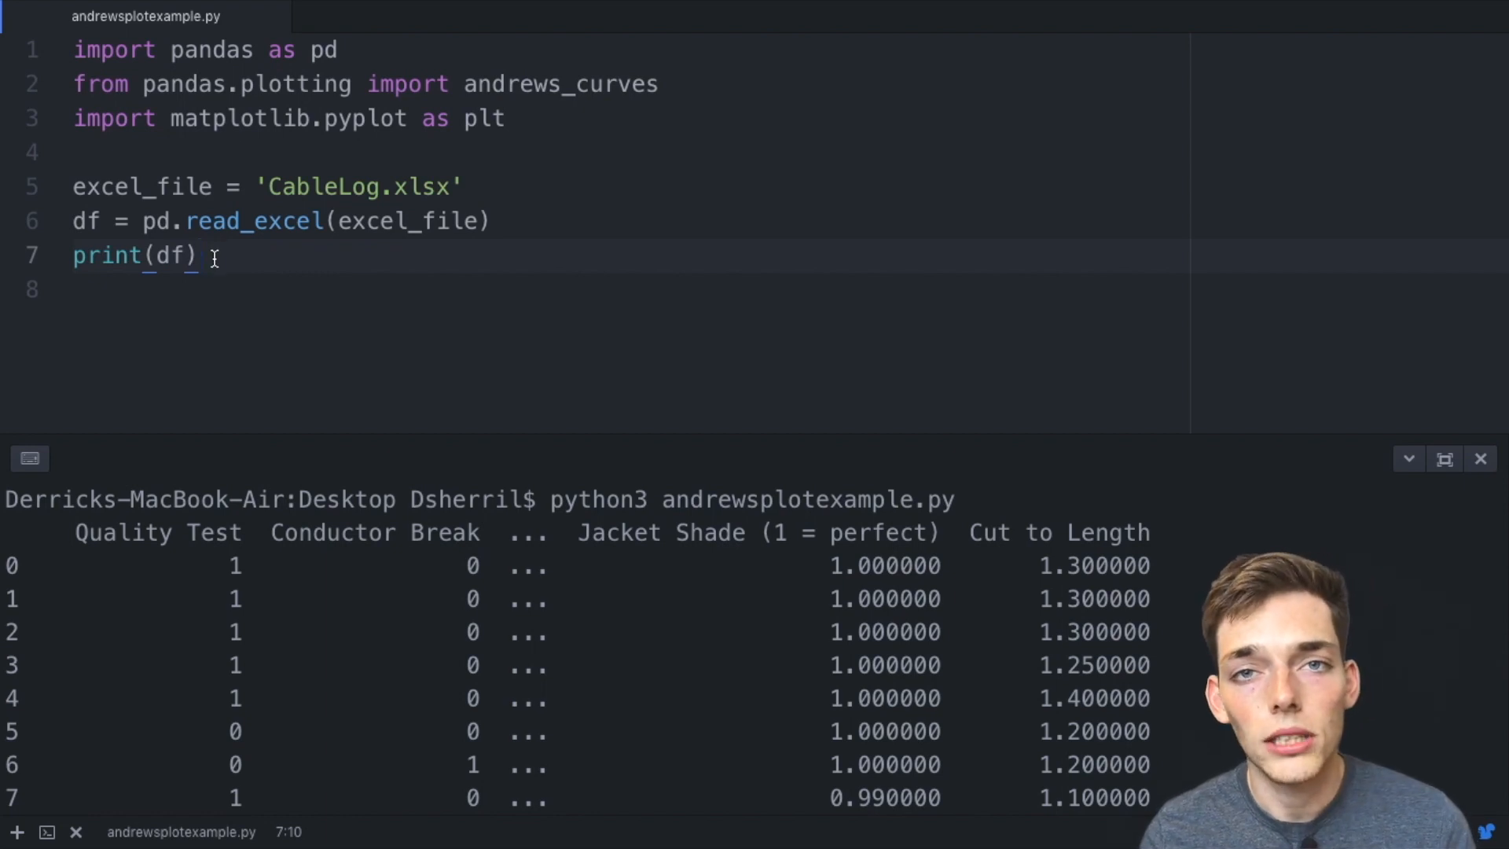
Add plt.figure(), andrews_curves(df, 'Quality Test') and plt.show() lines to the script.
key("Enter")
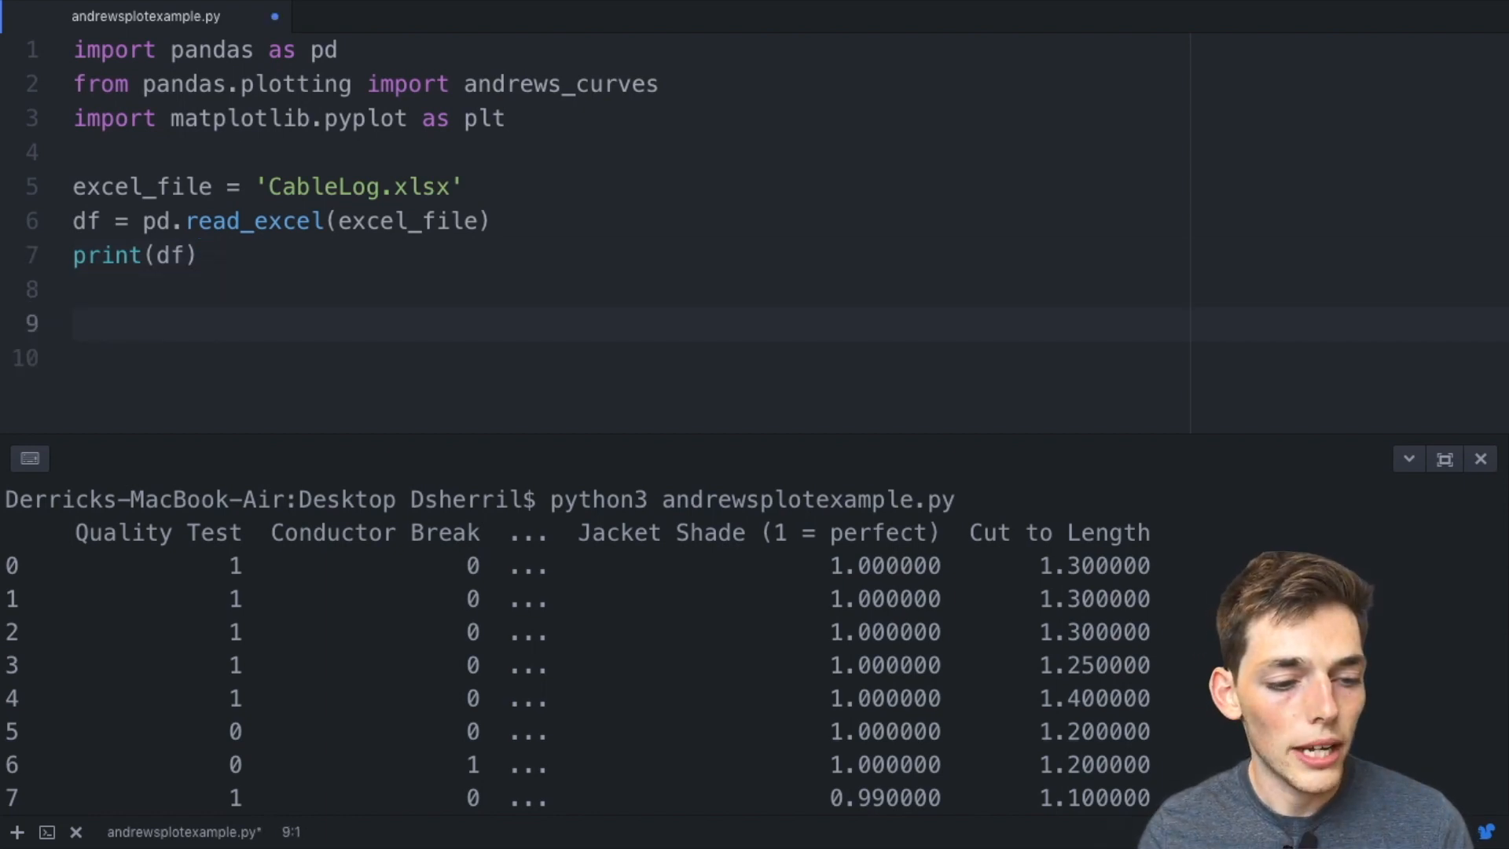
type("plt.")
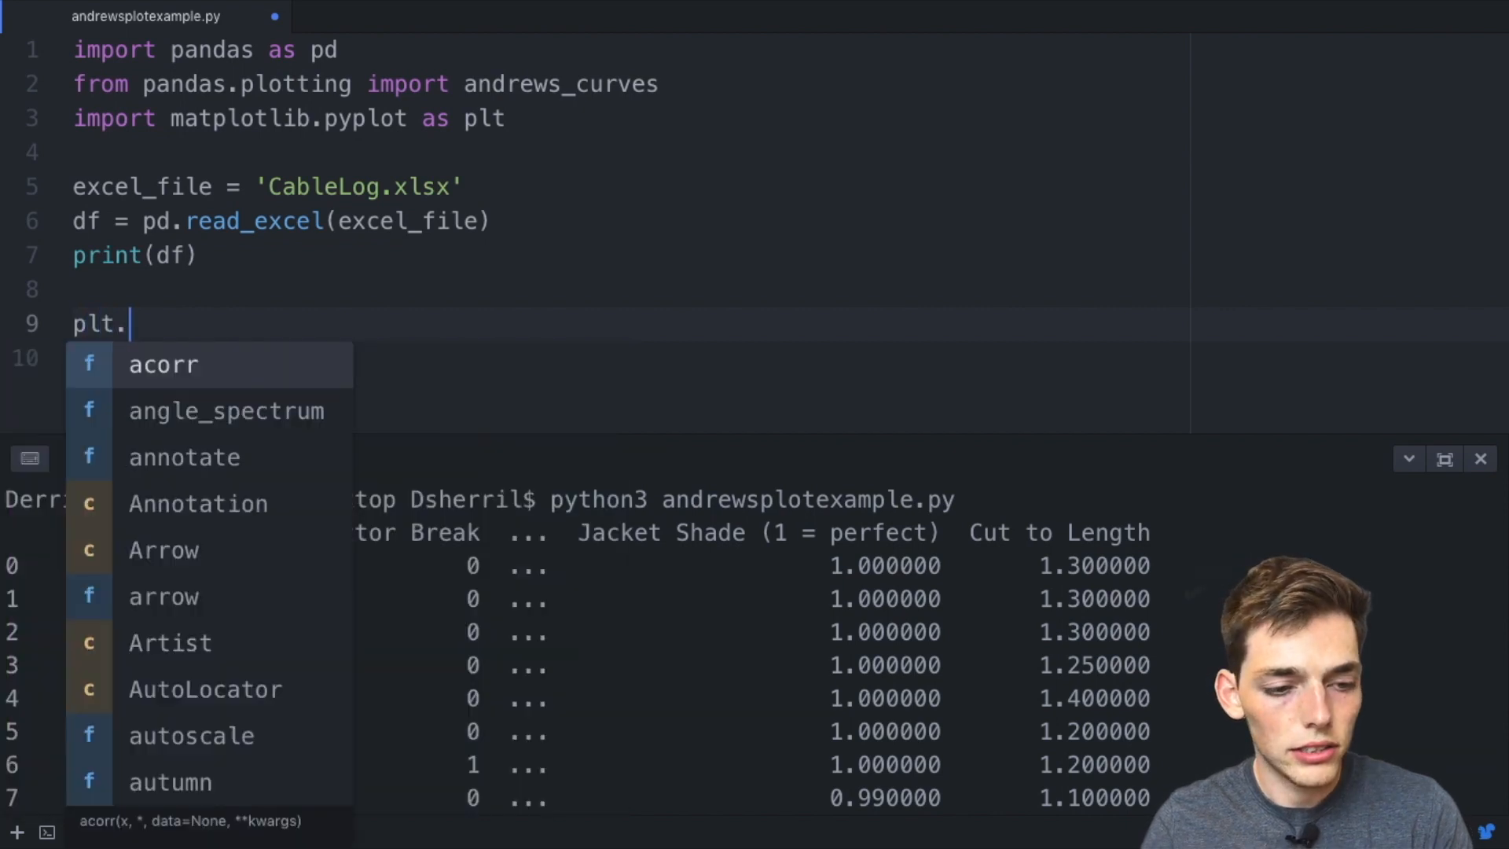
type("figure(")
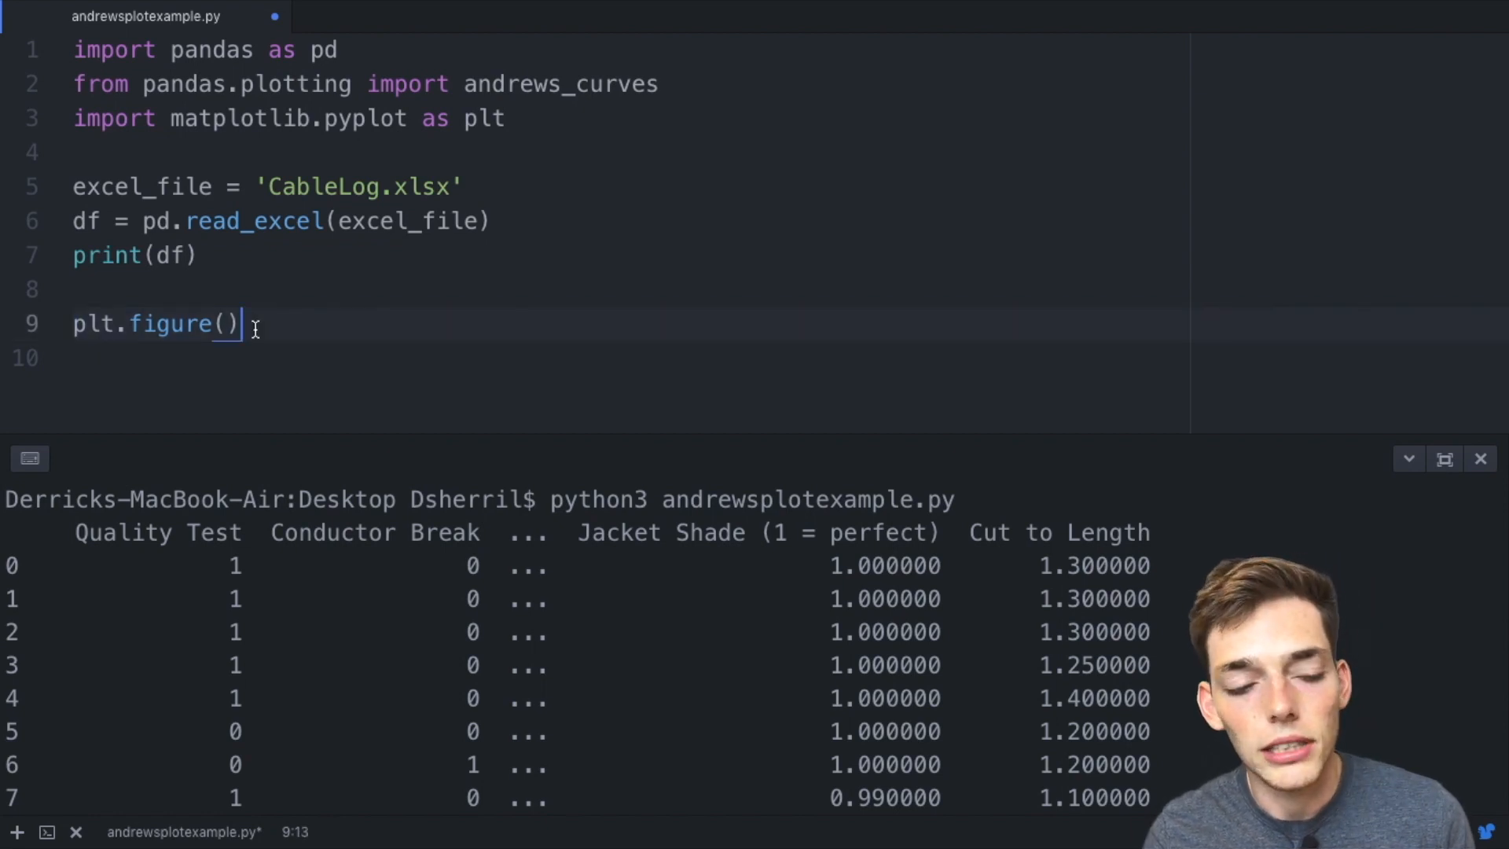
type("andrews_curves(")
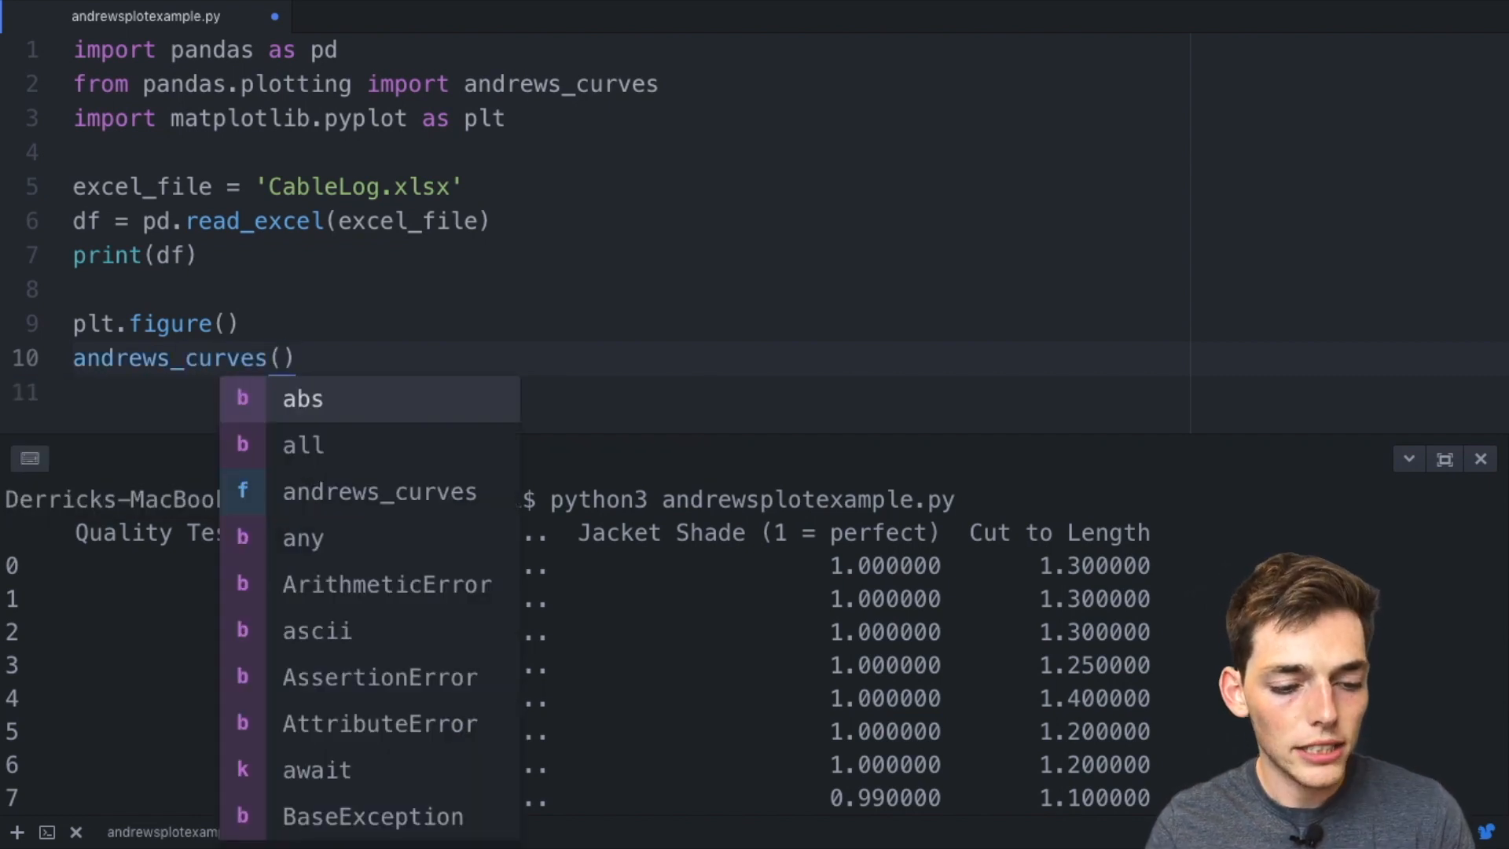
type("df,")
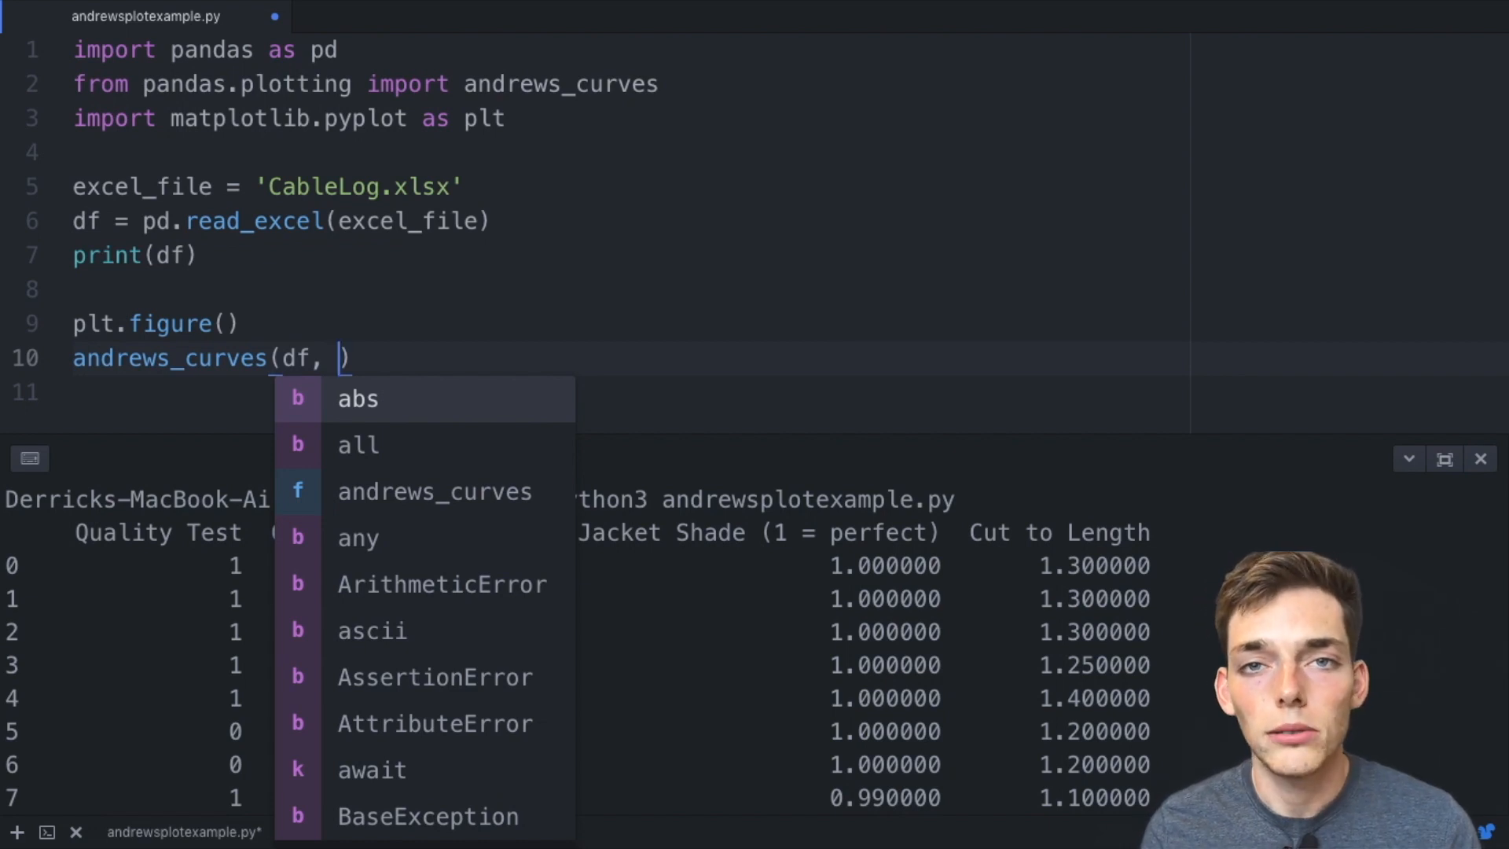
key("Escape")
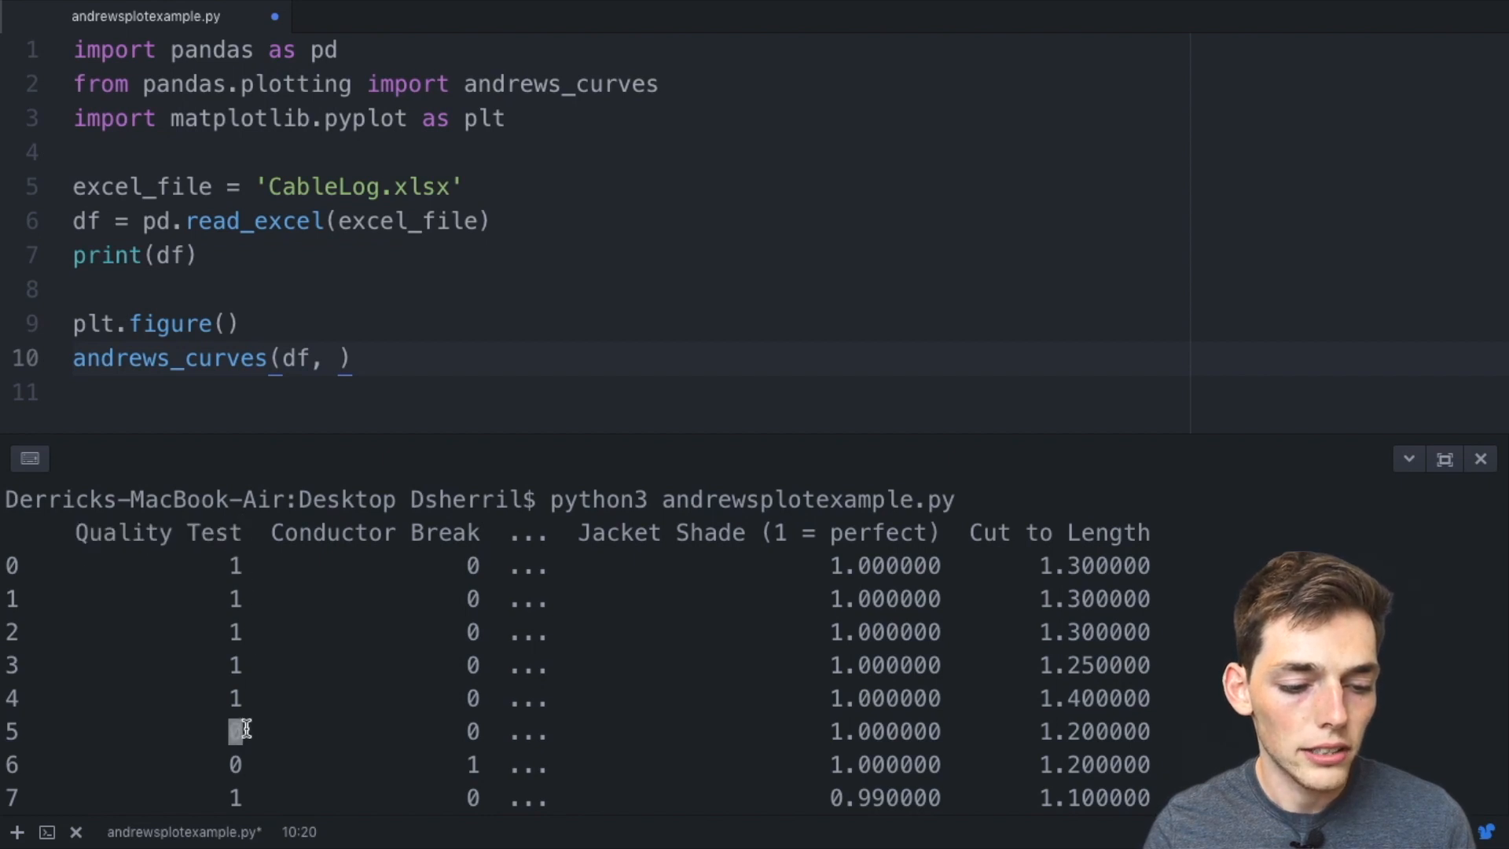
double_click(157, 532)
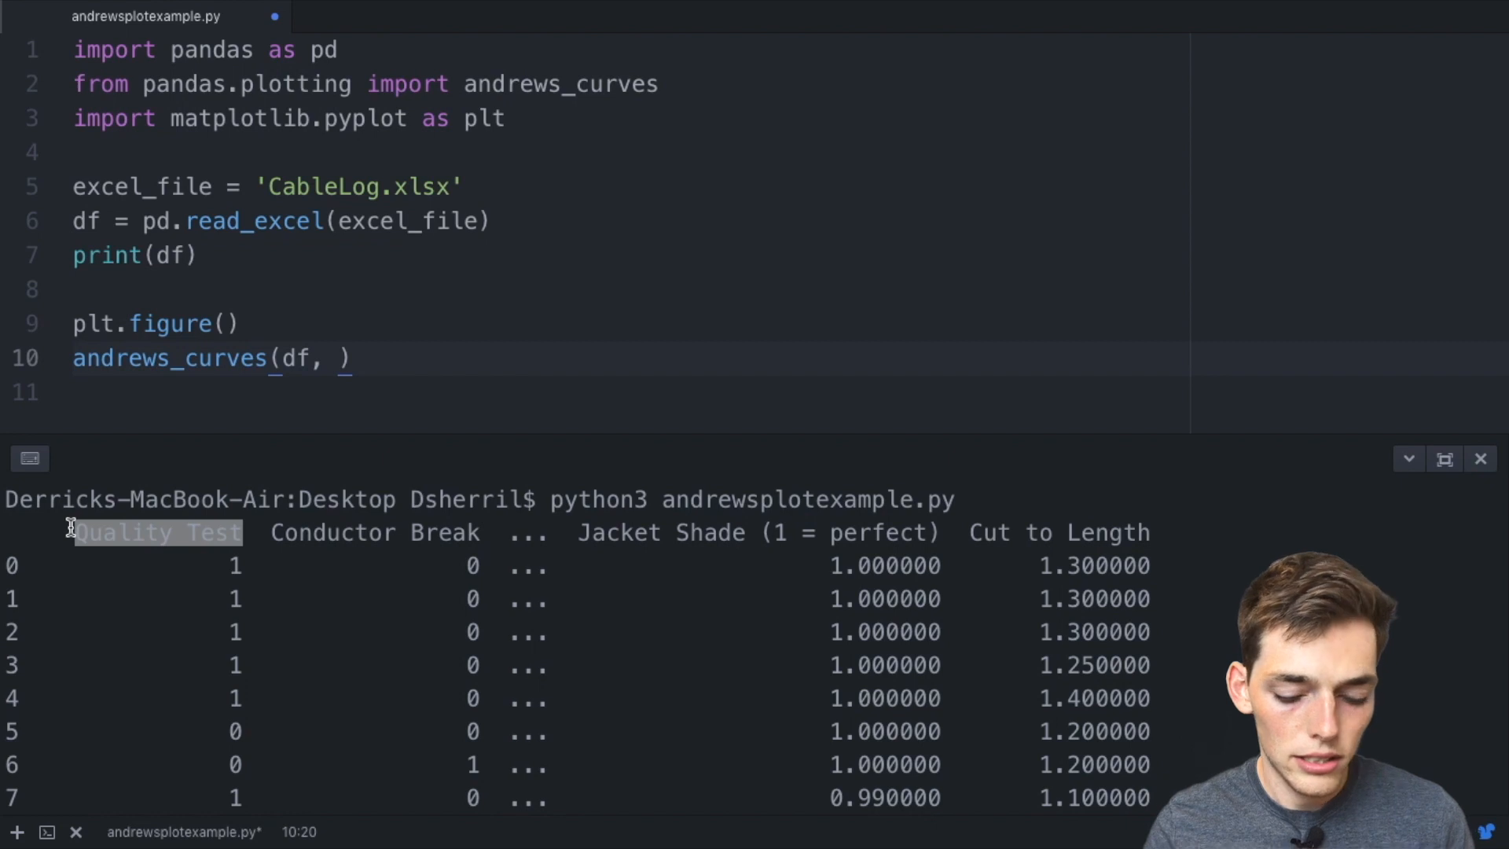
type("''")
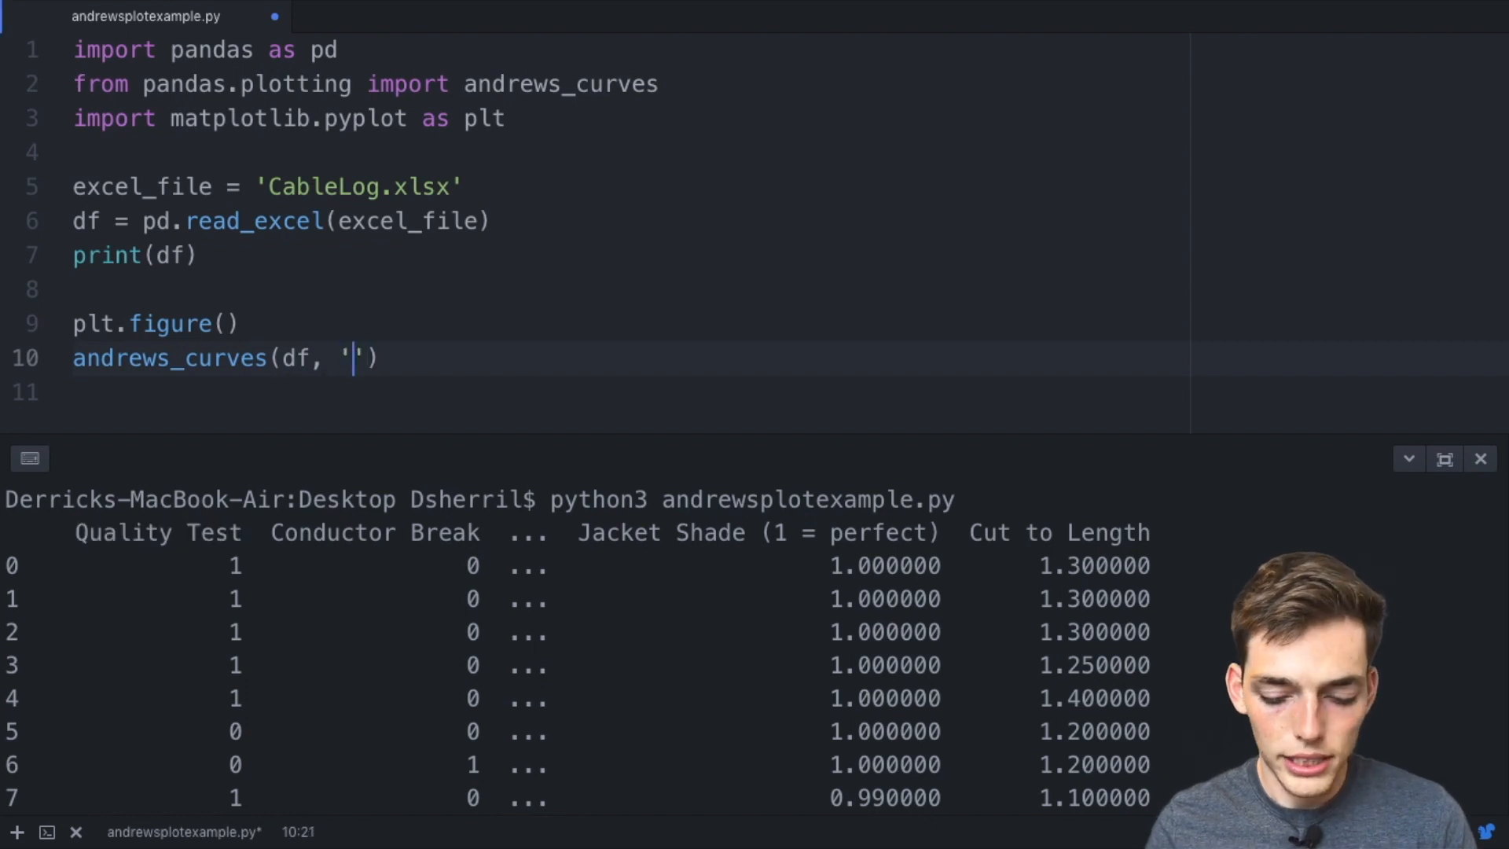
type("Quality Test")
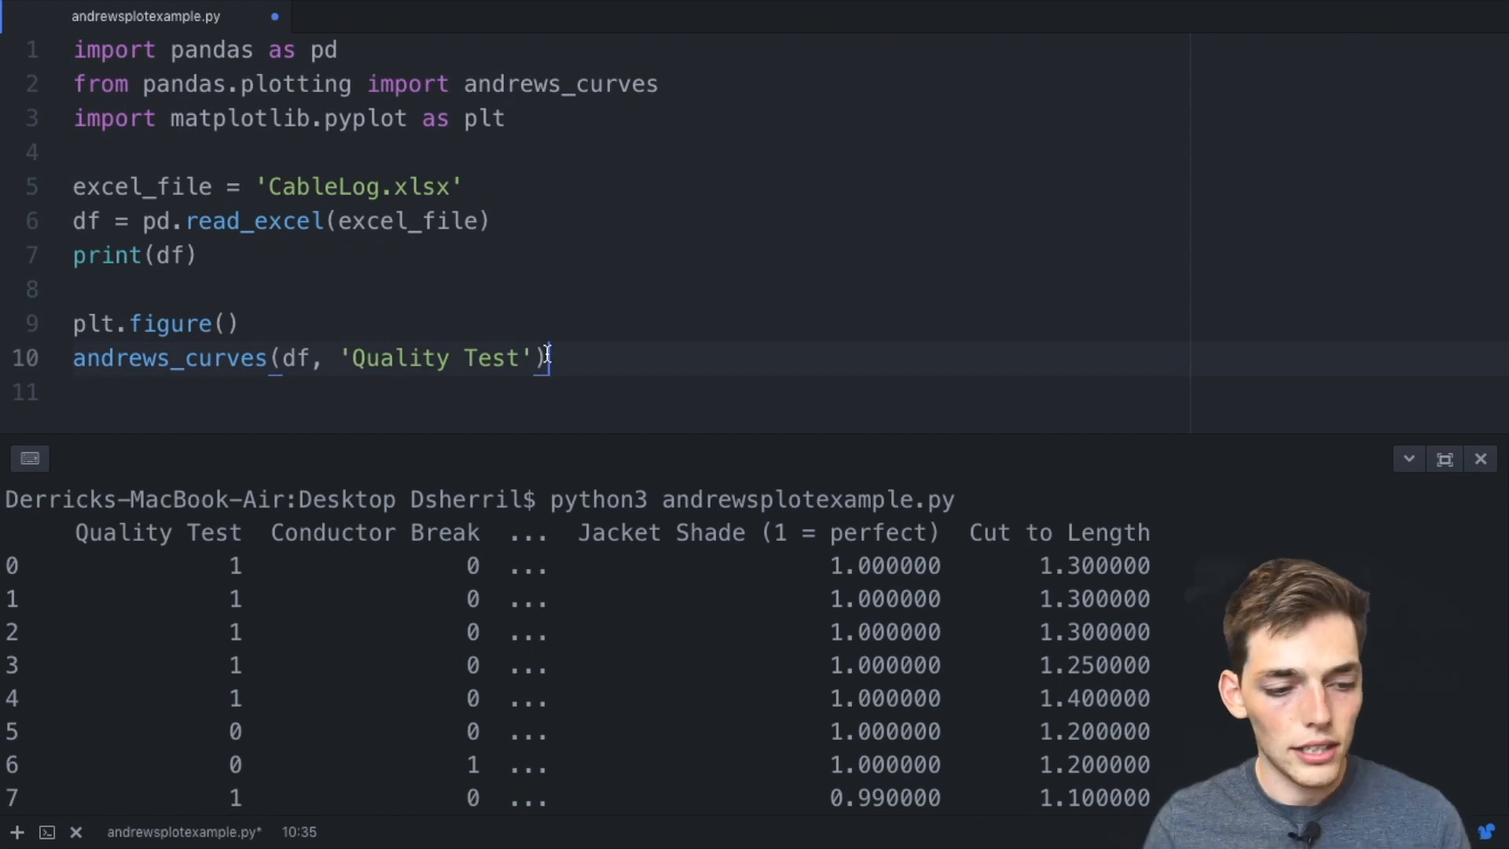
type("plt.s")
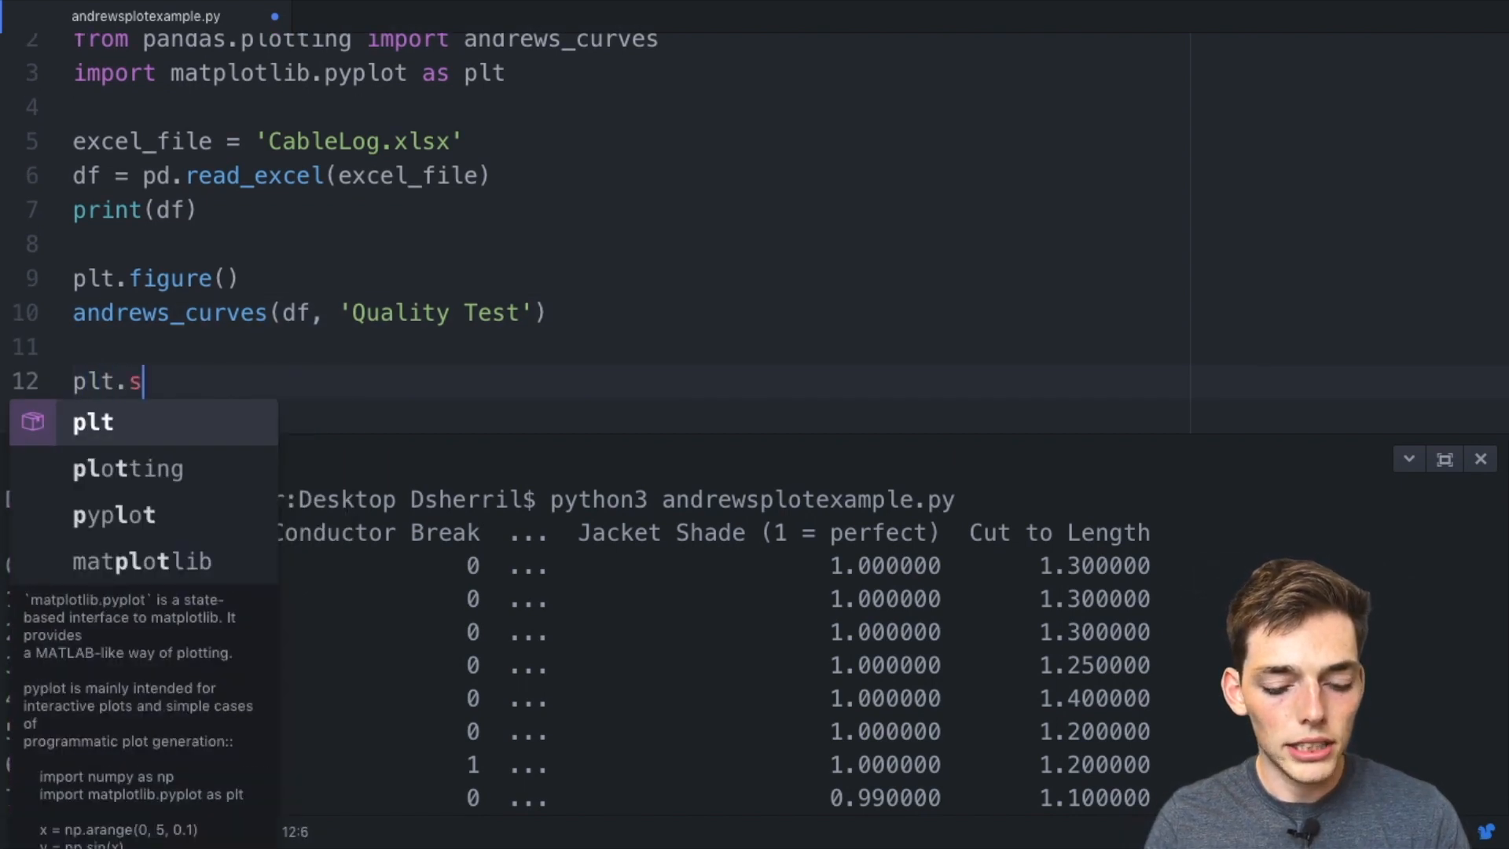
type("how()")
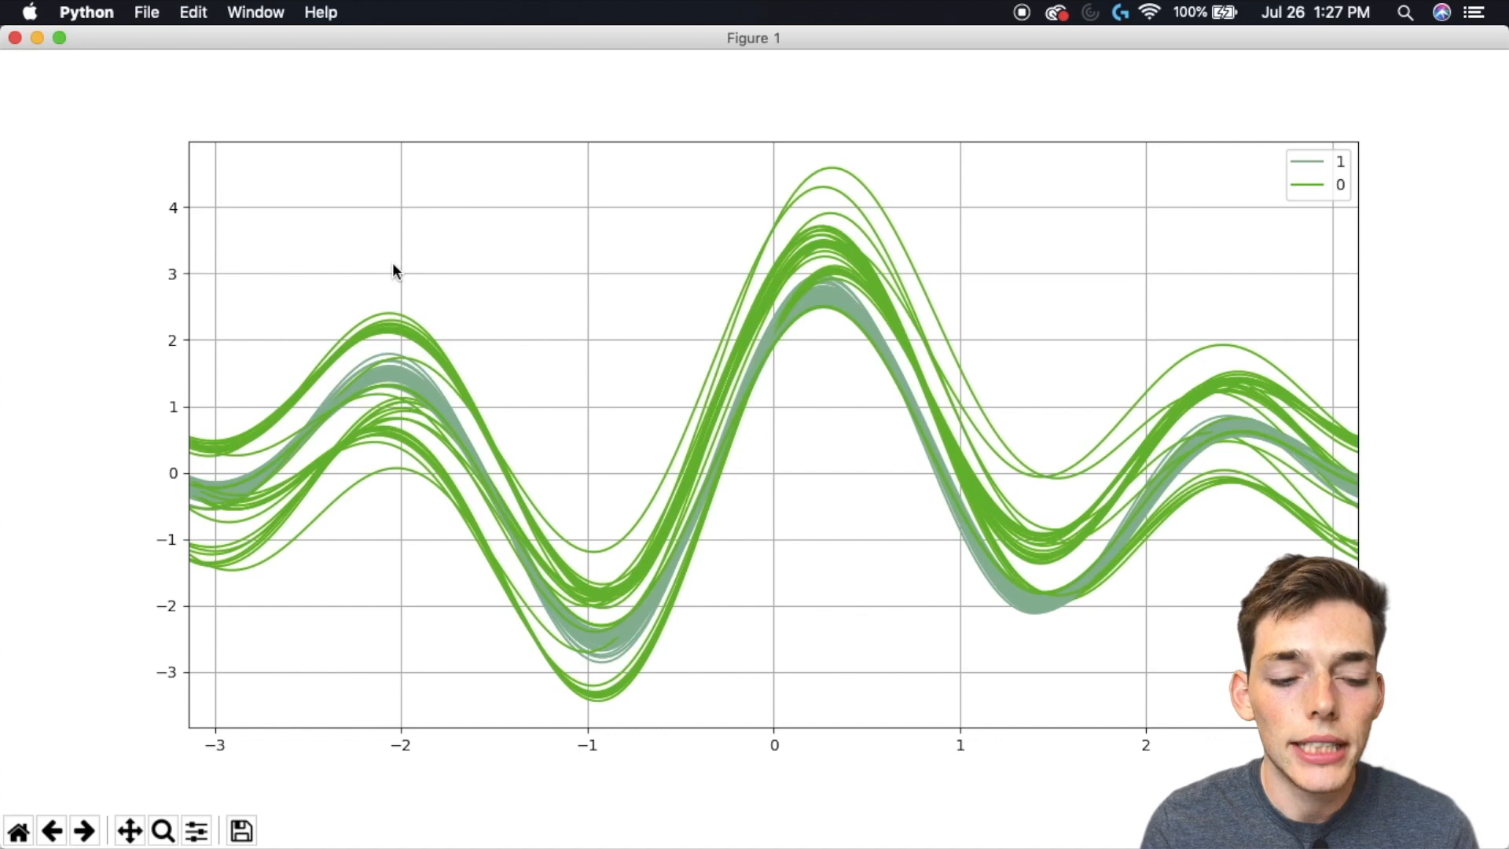
mouse_move(329, 376)
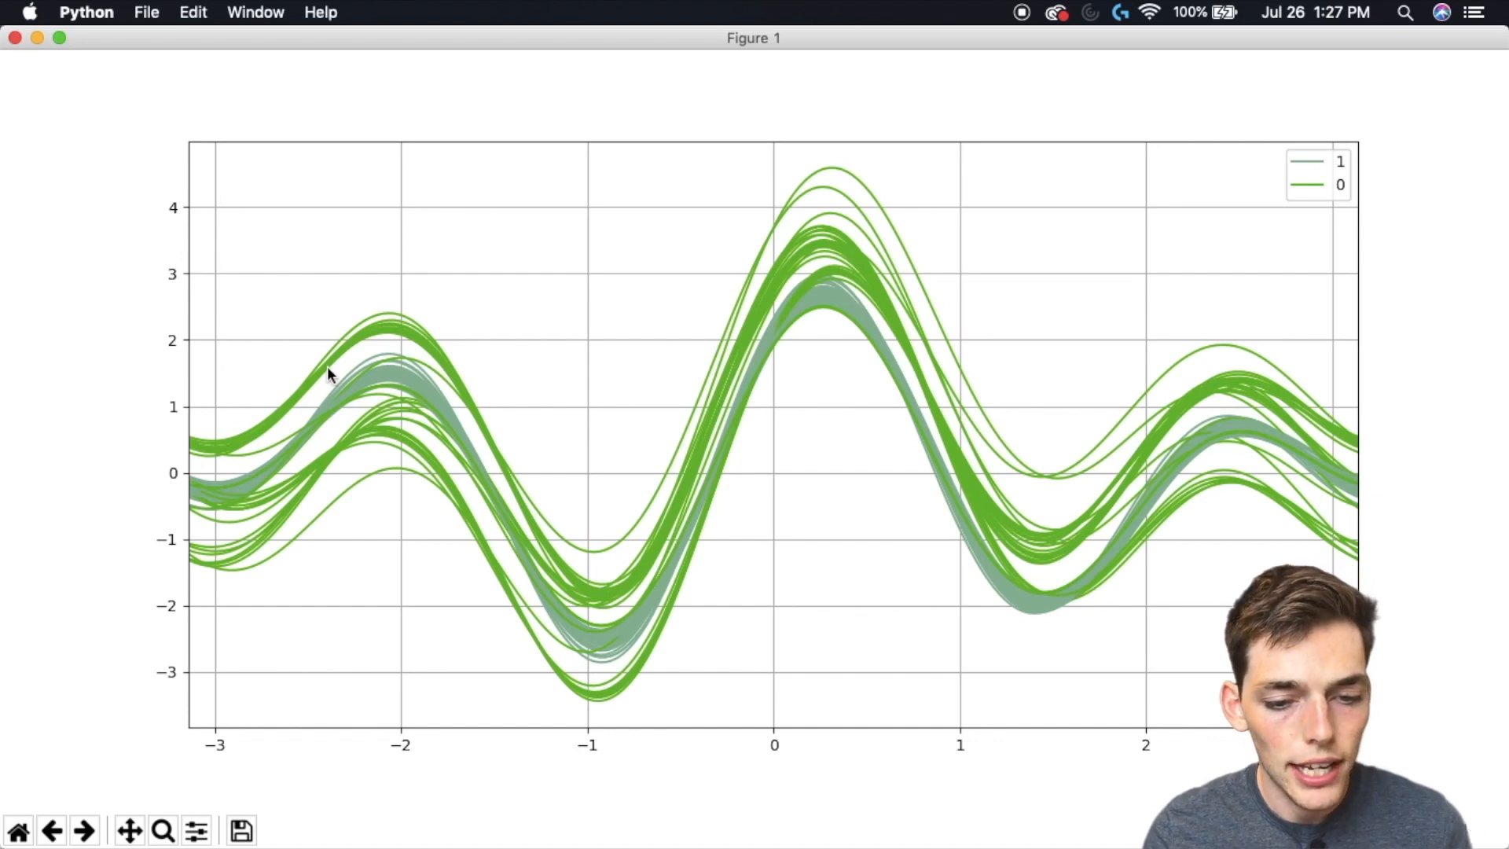
mouse_move(440, 568)
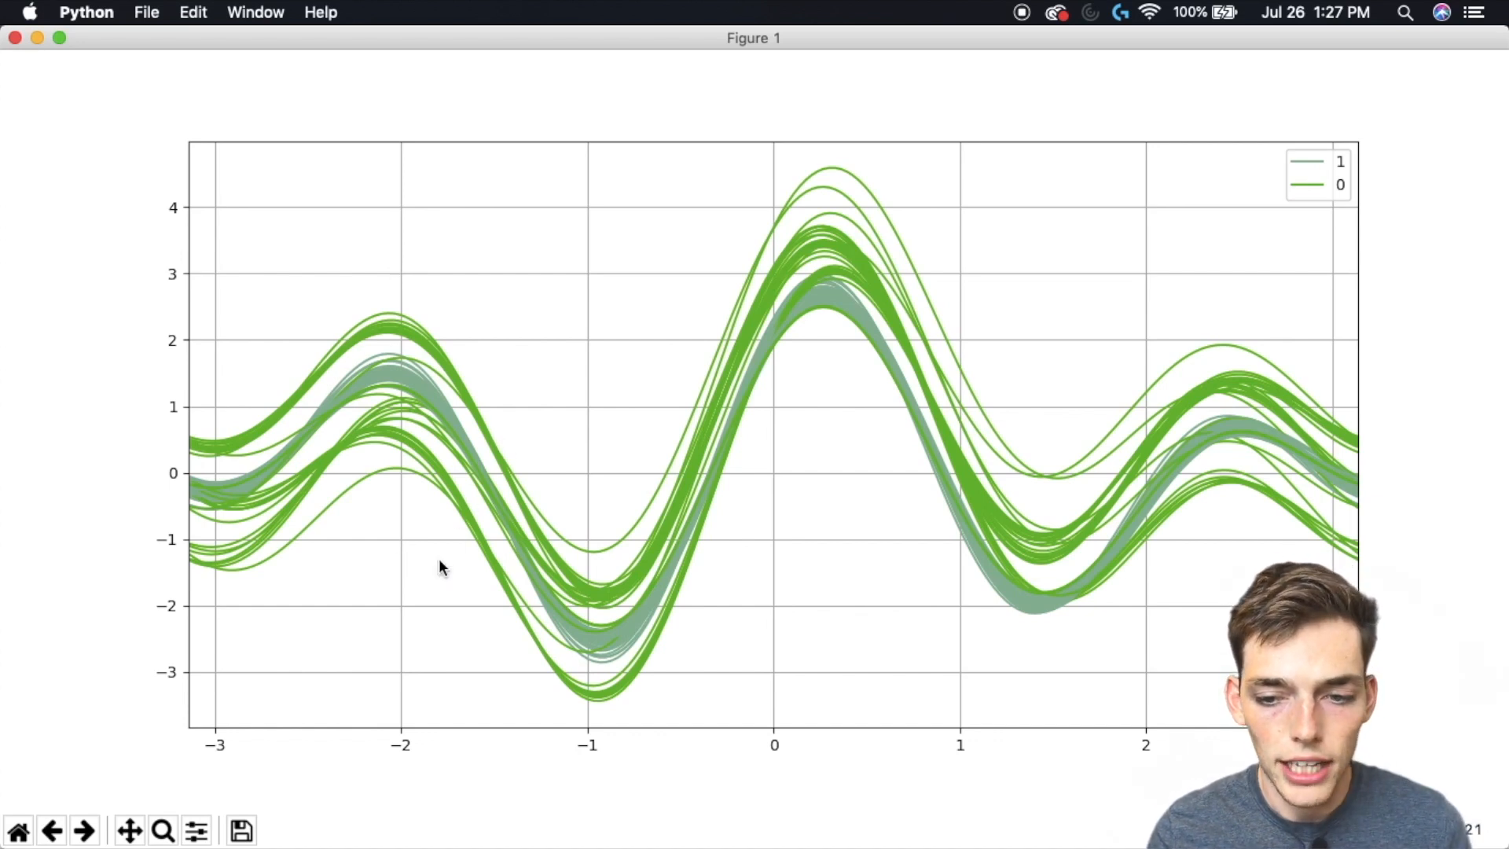
mouse_move(602, 692)
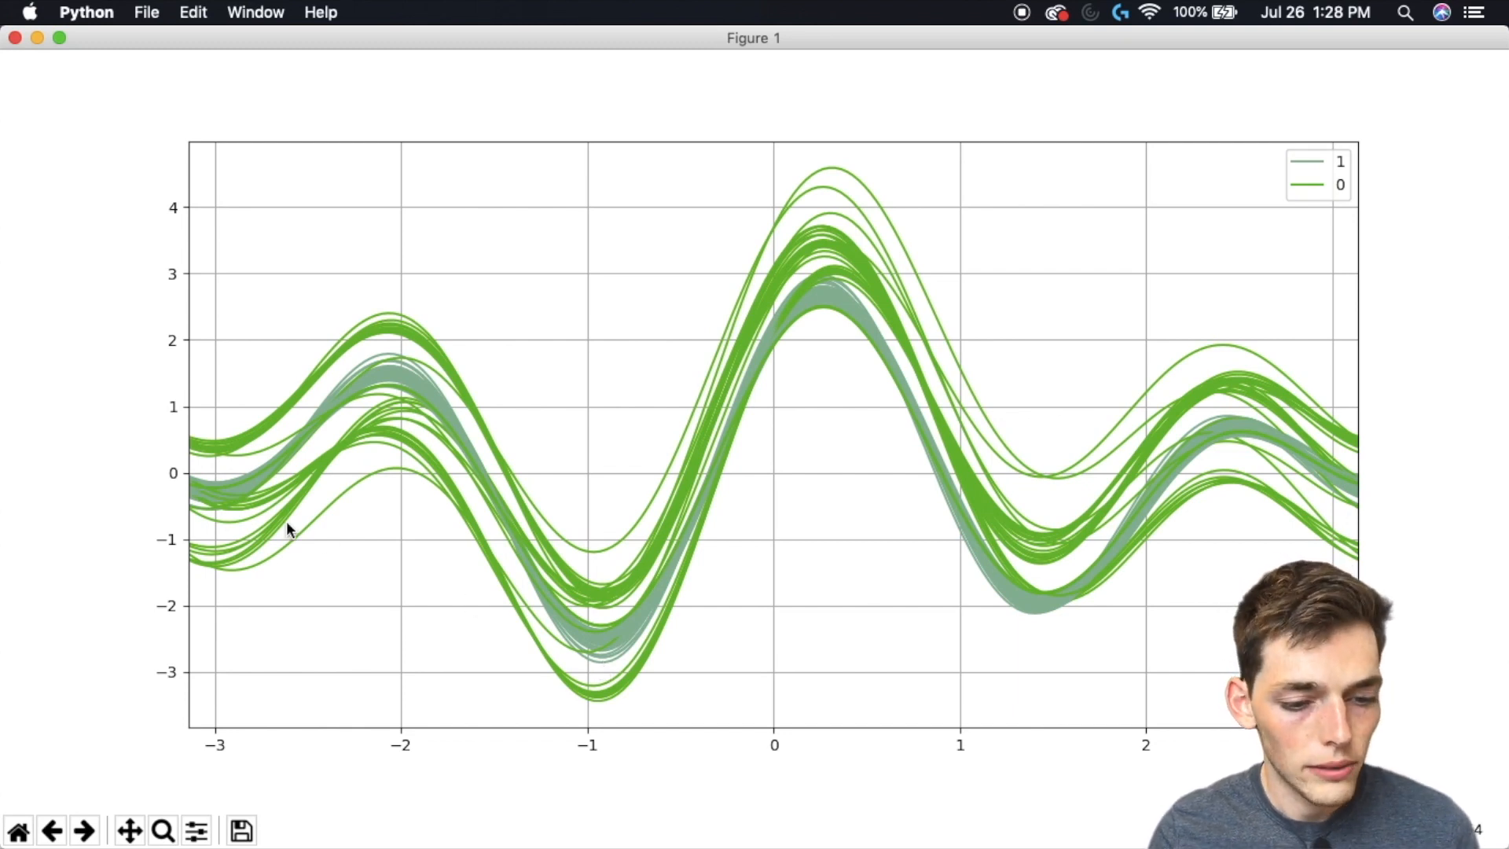
mouse_move(184, 491)
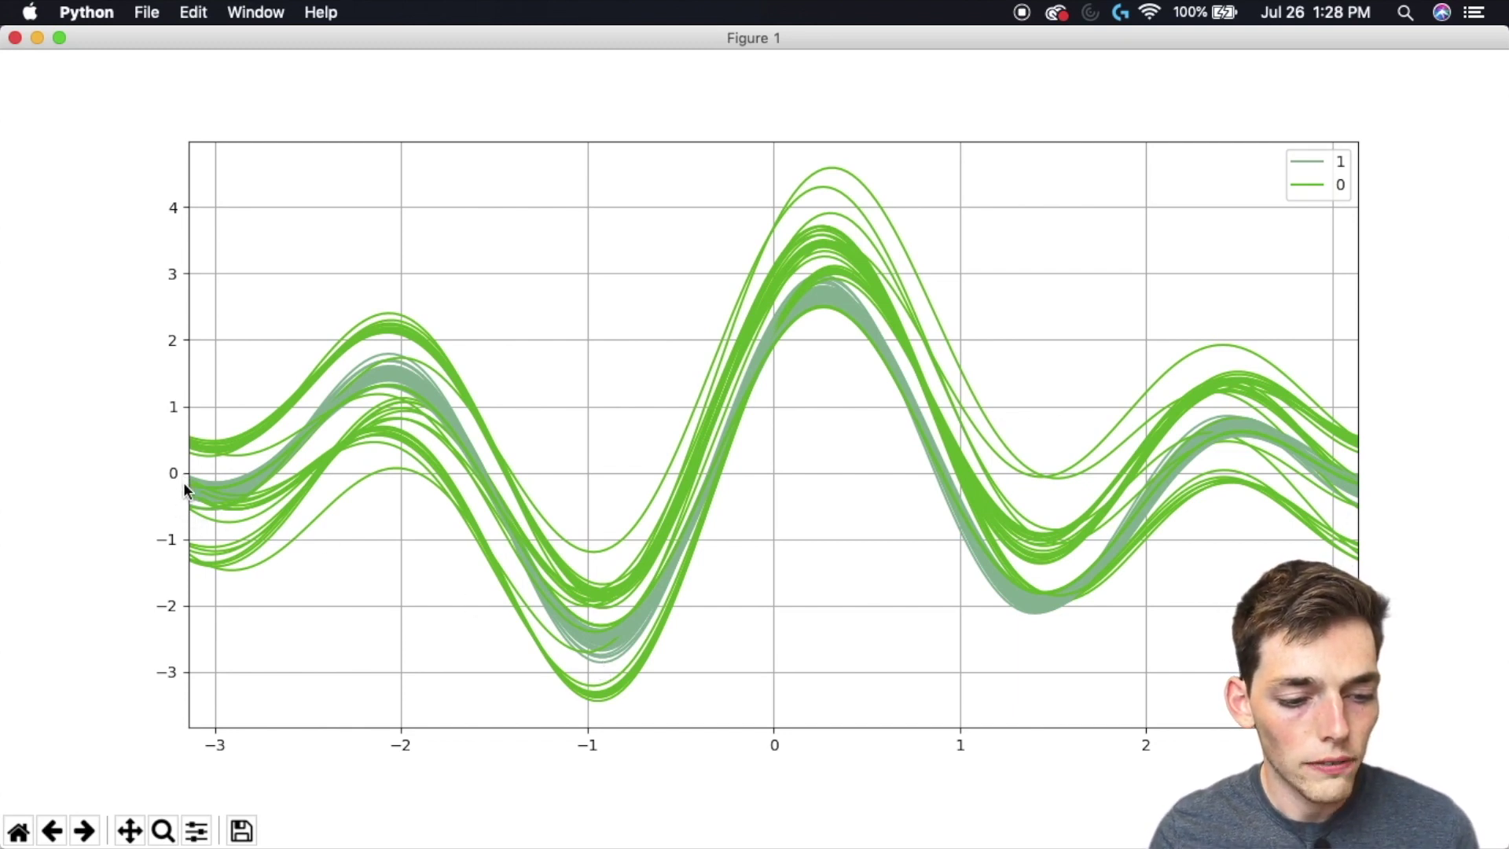
mouse_move(569, 627)
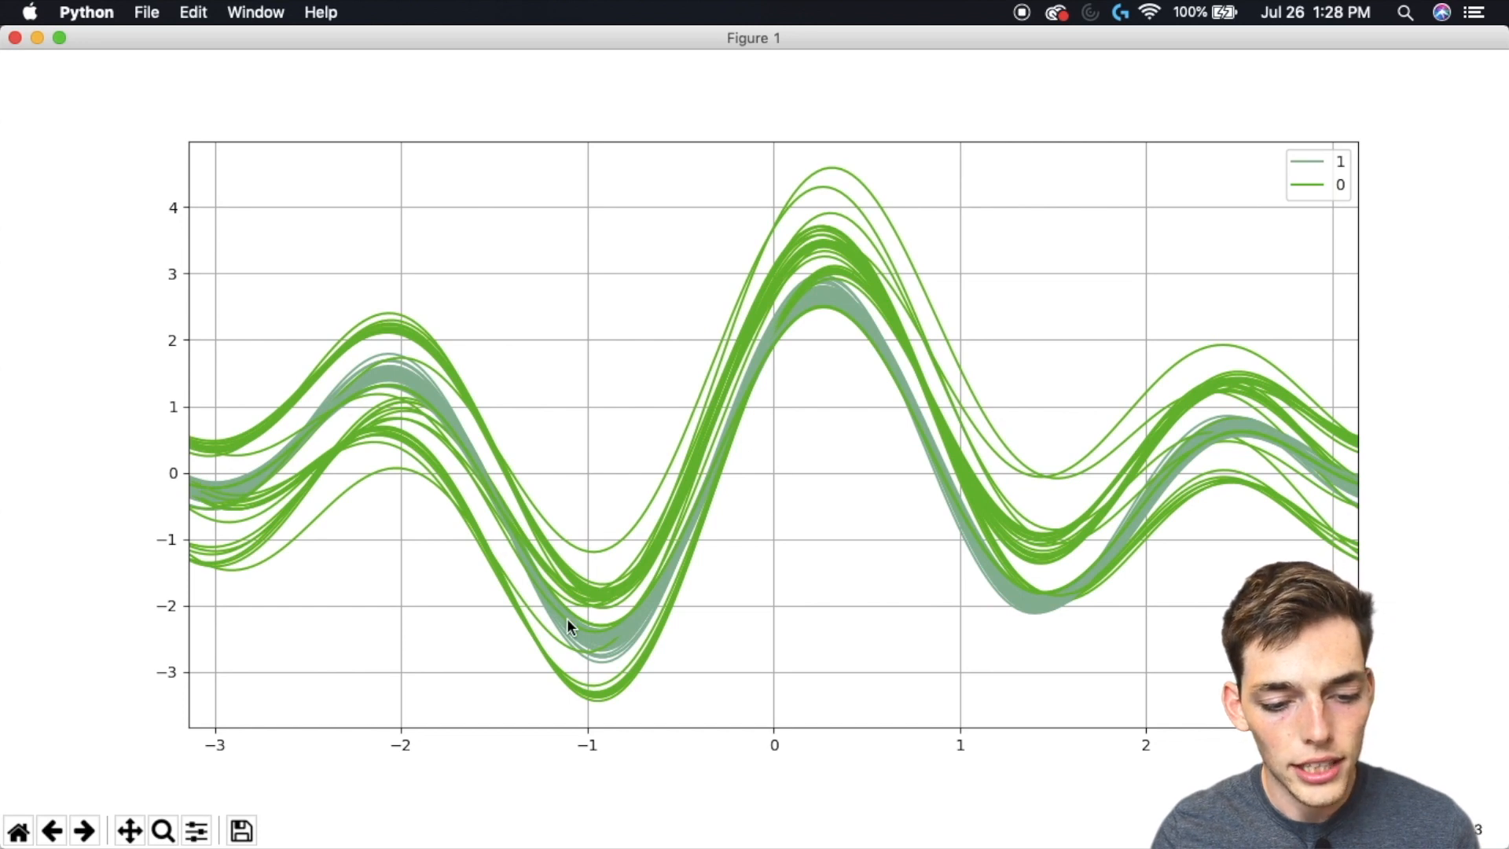
mouse_move(858, 322)
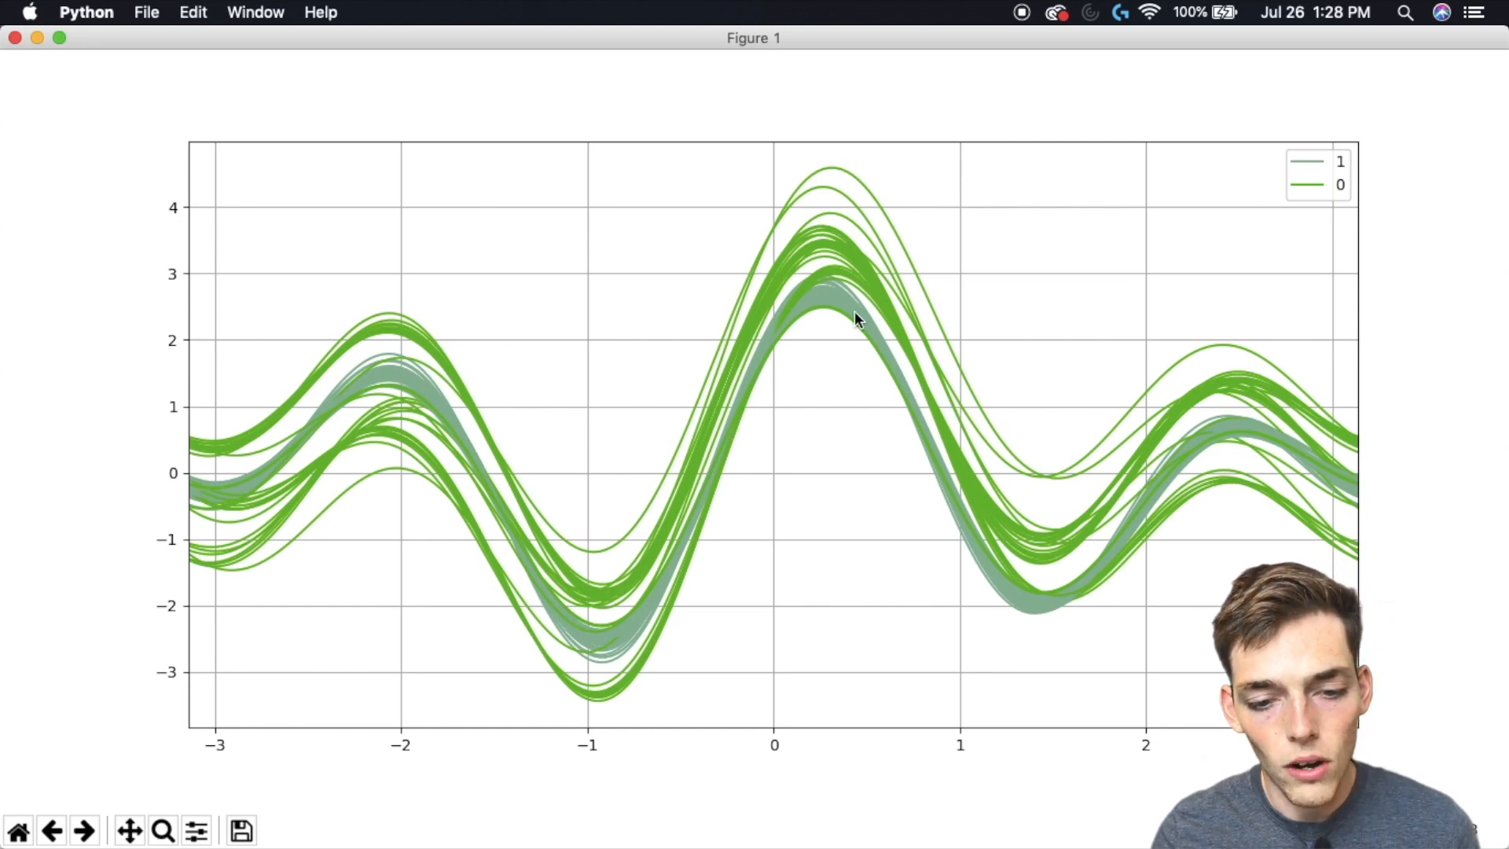
mouse_move(1203, 471)
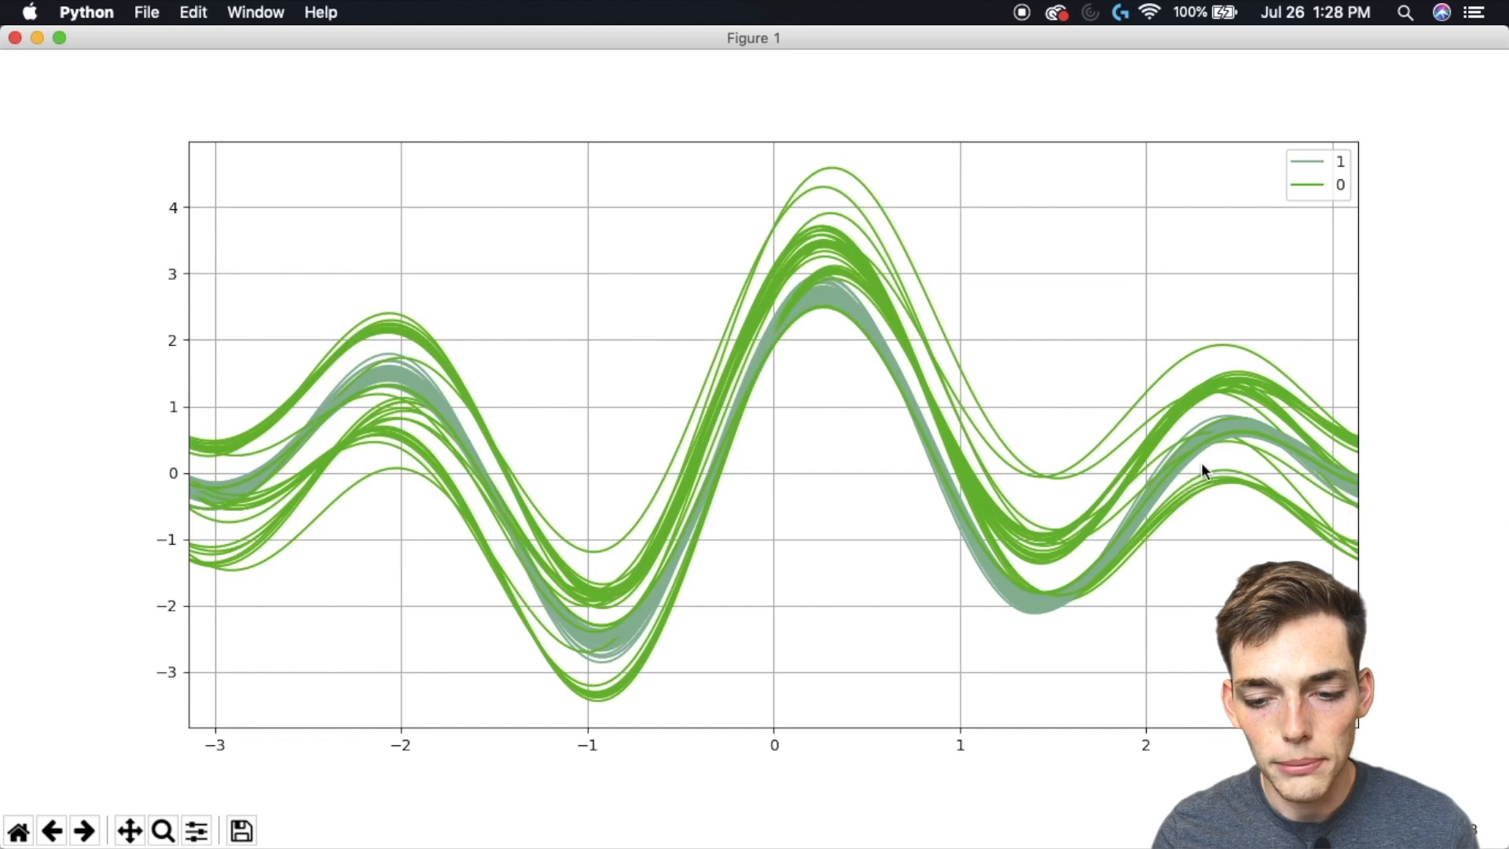
mouse_move(237, 593)
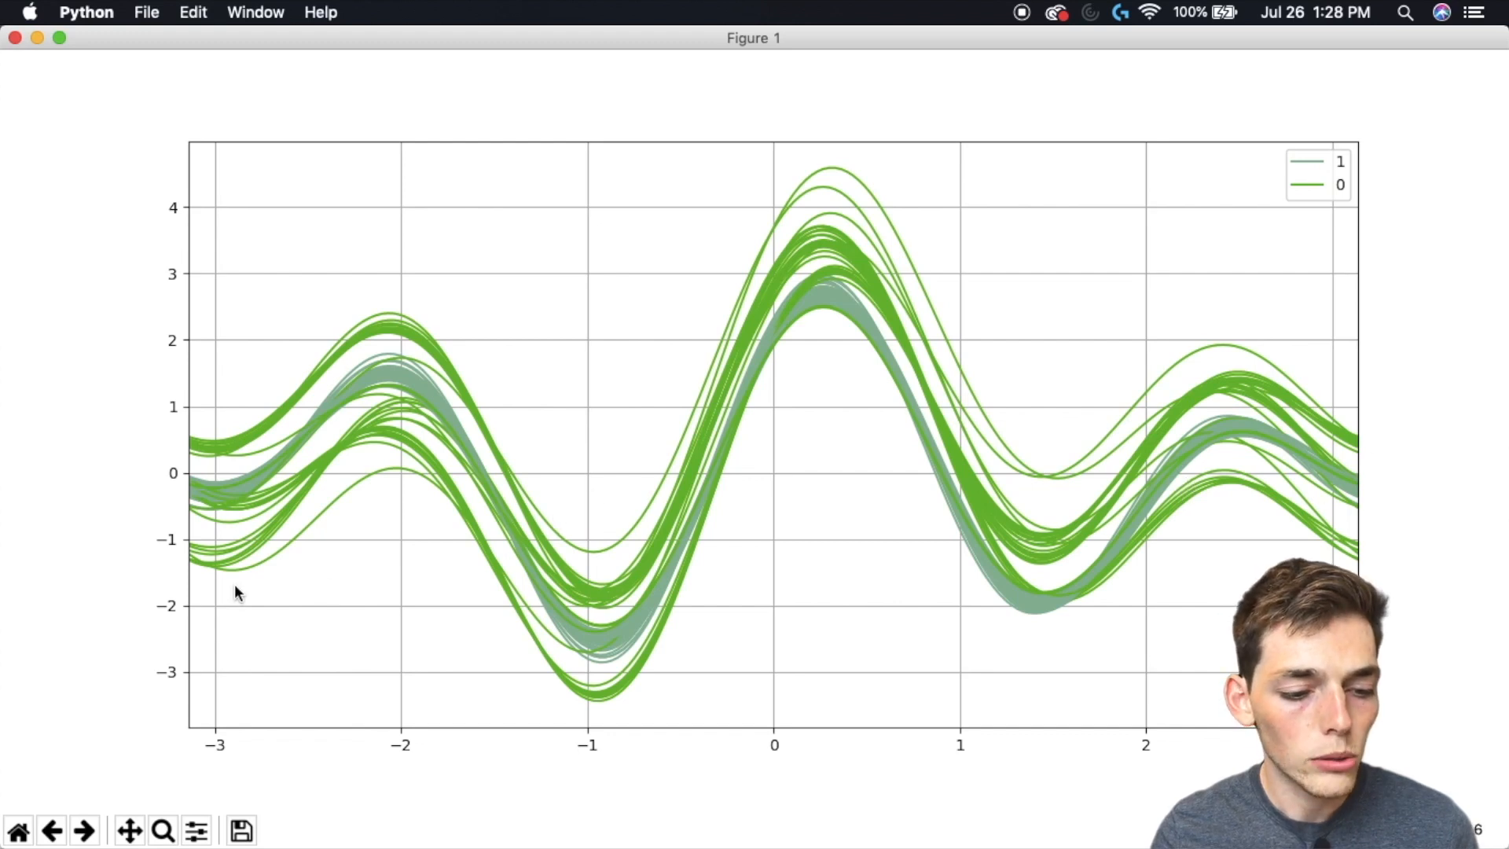
mouse_move(473, 407)
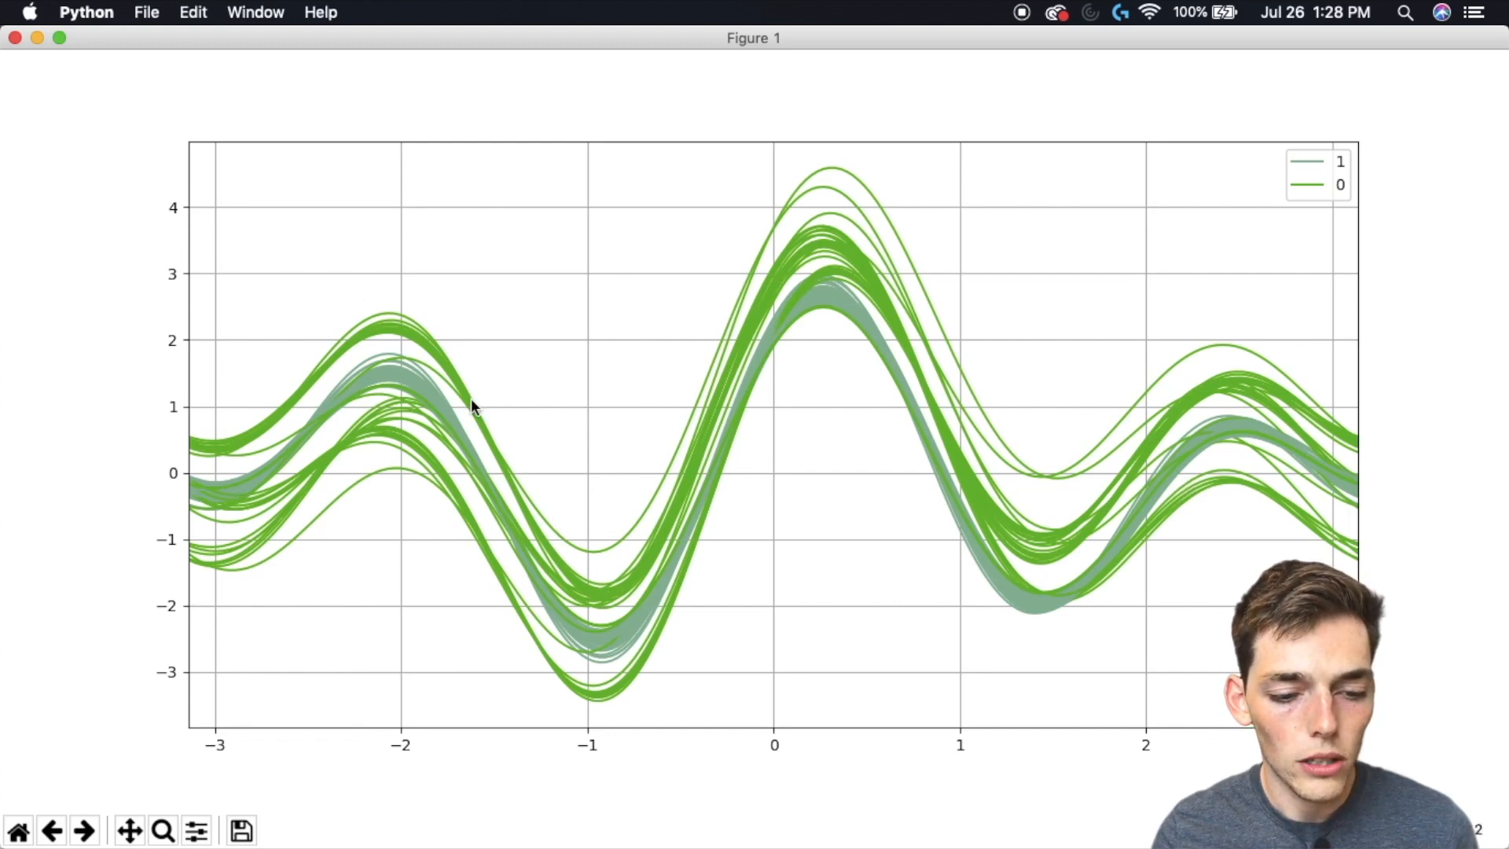
mouse_move(721, 544)
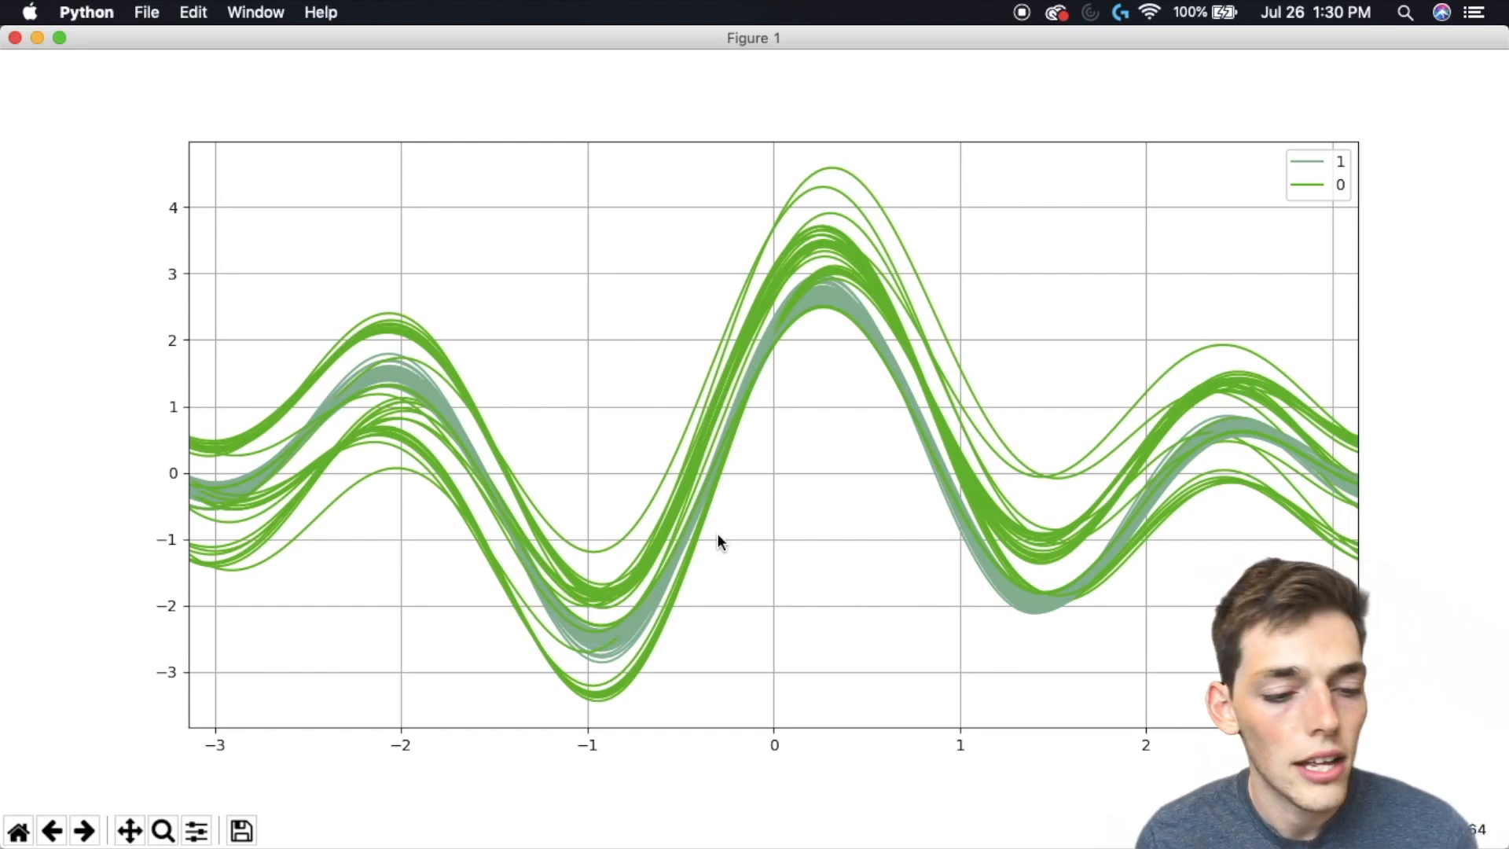
mouse_move(180, 496)
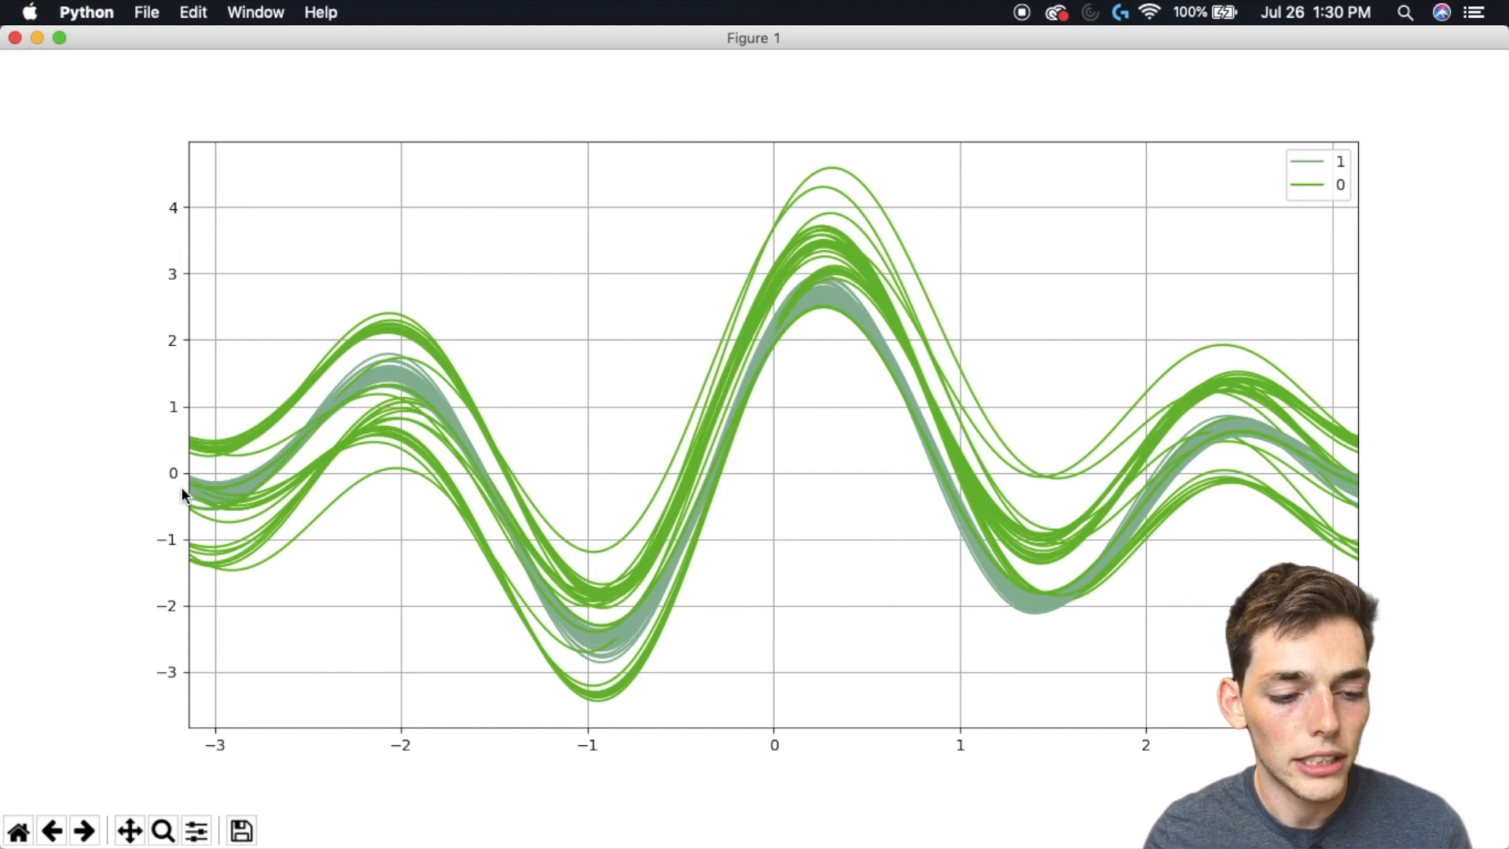